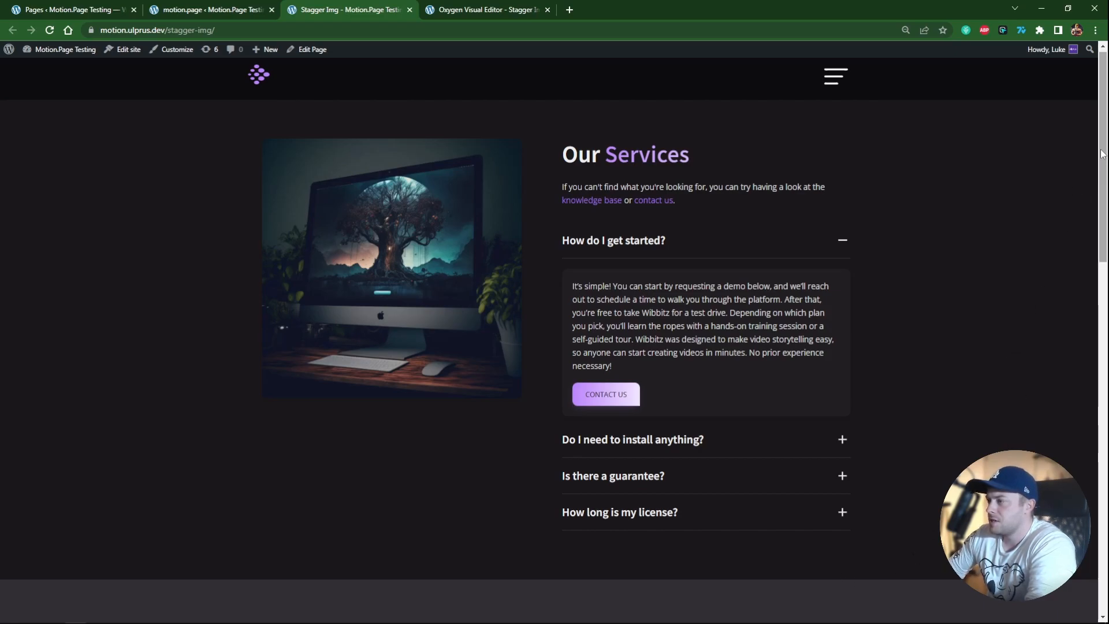
Scroll down the live page to watch the community avatars animate in.
scroll("down", 3)
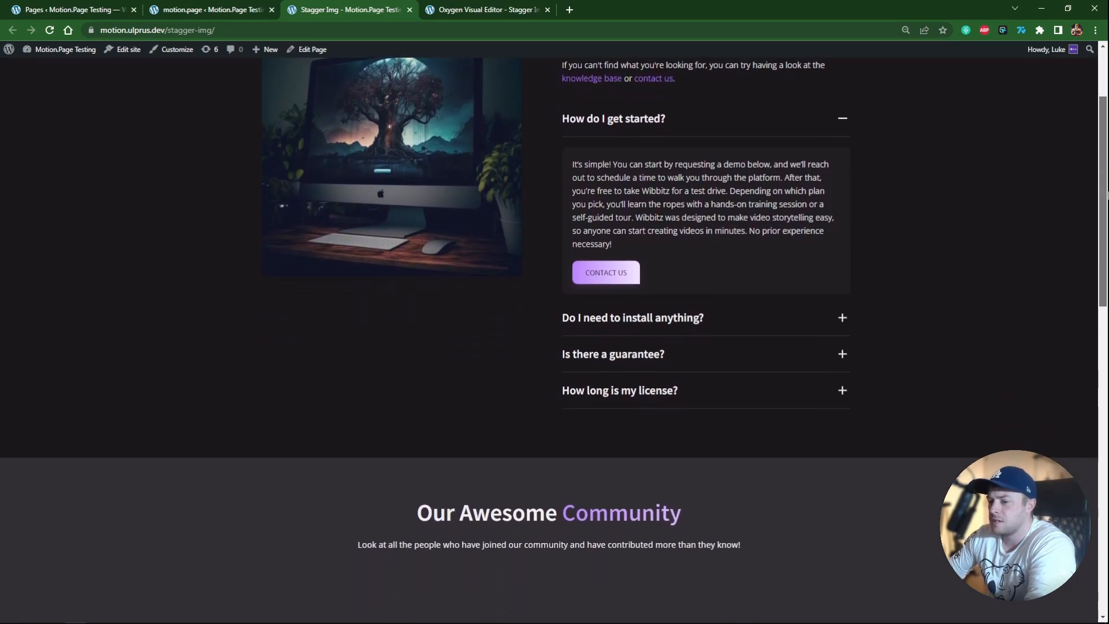
scroll("down", 3)
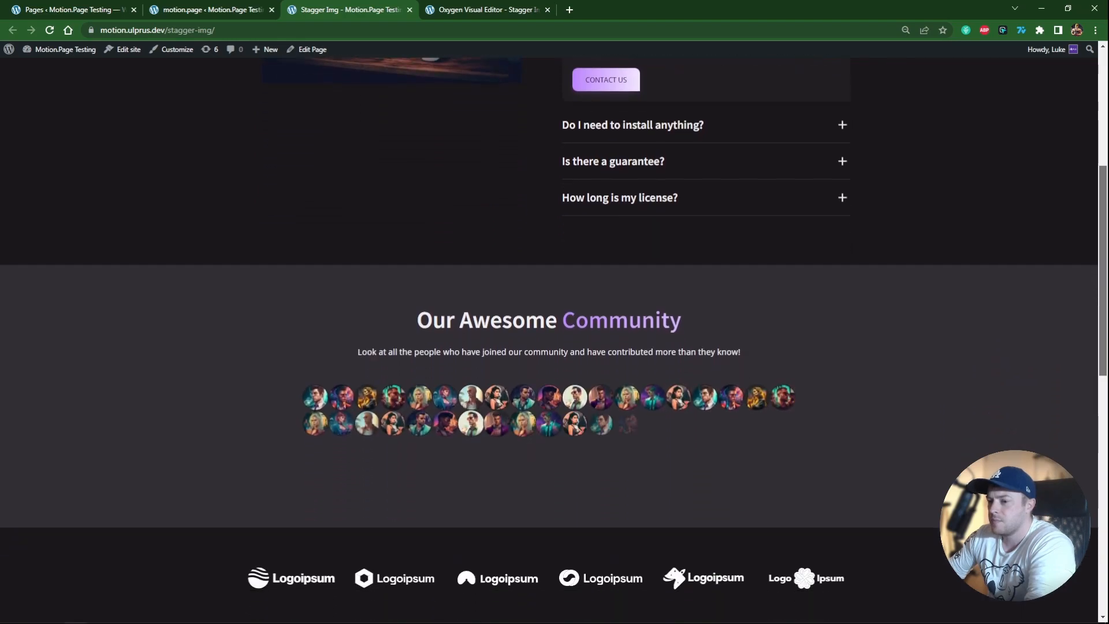
scroll("down", 3)
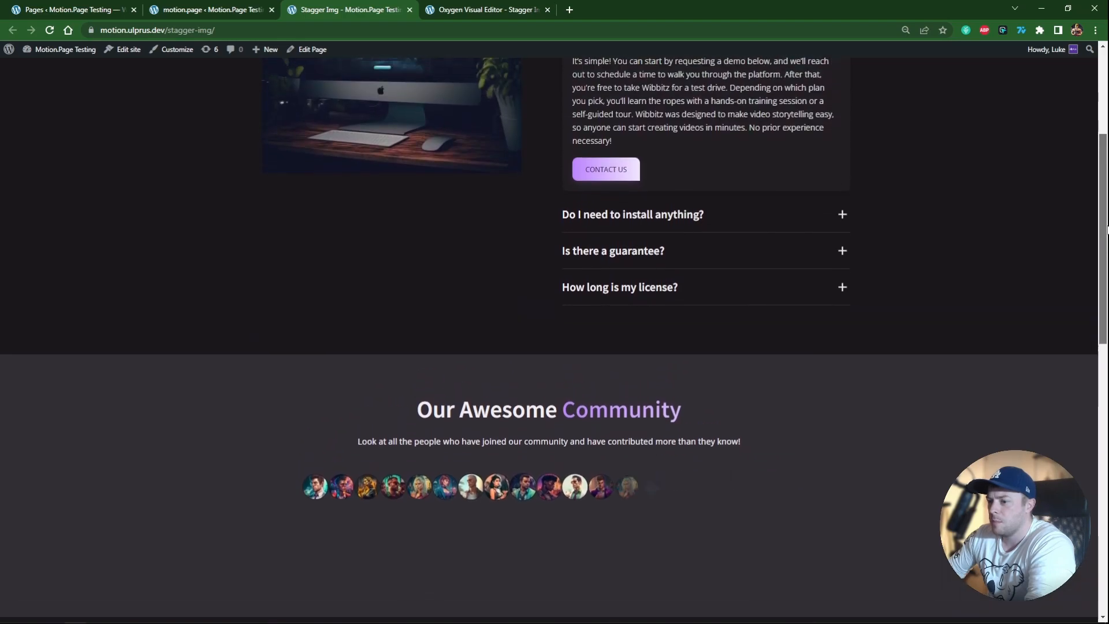
scroll("down", 3)
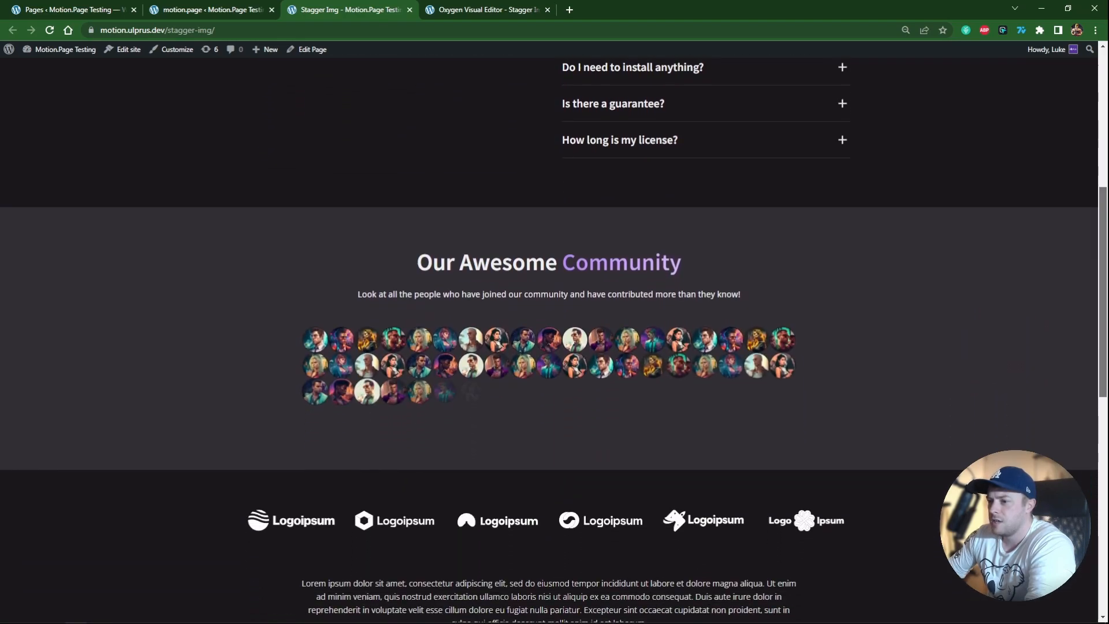
scroll("down", 3)
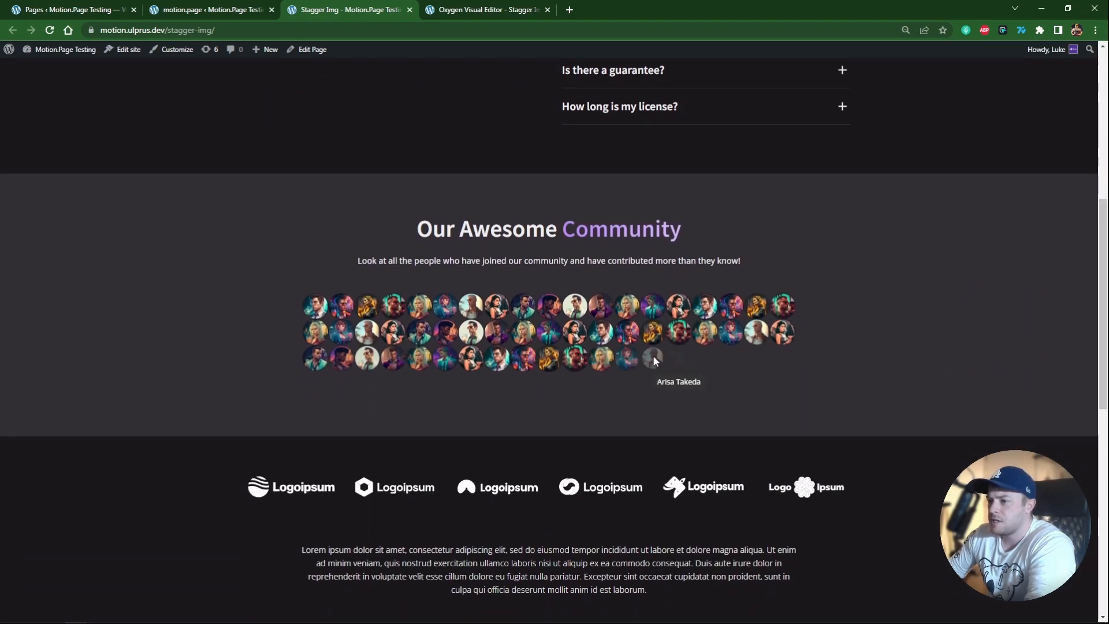
mouse_move(548, 359)
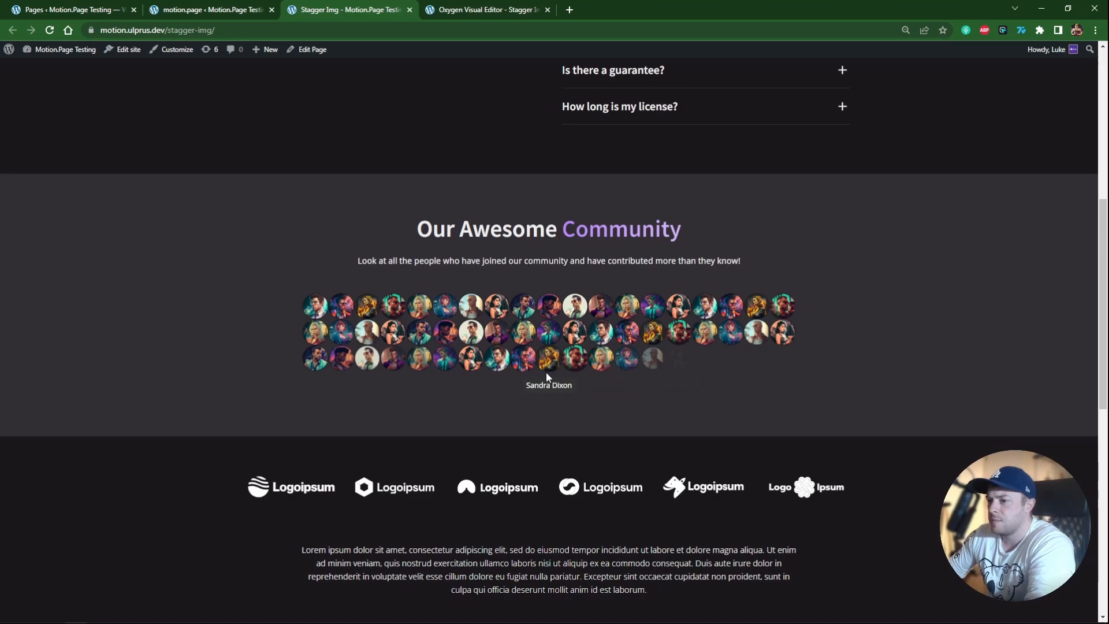
mouse_move(716, 347)
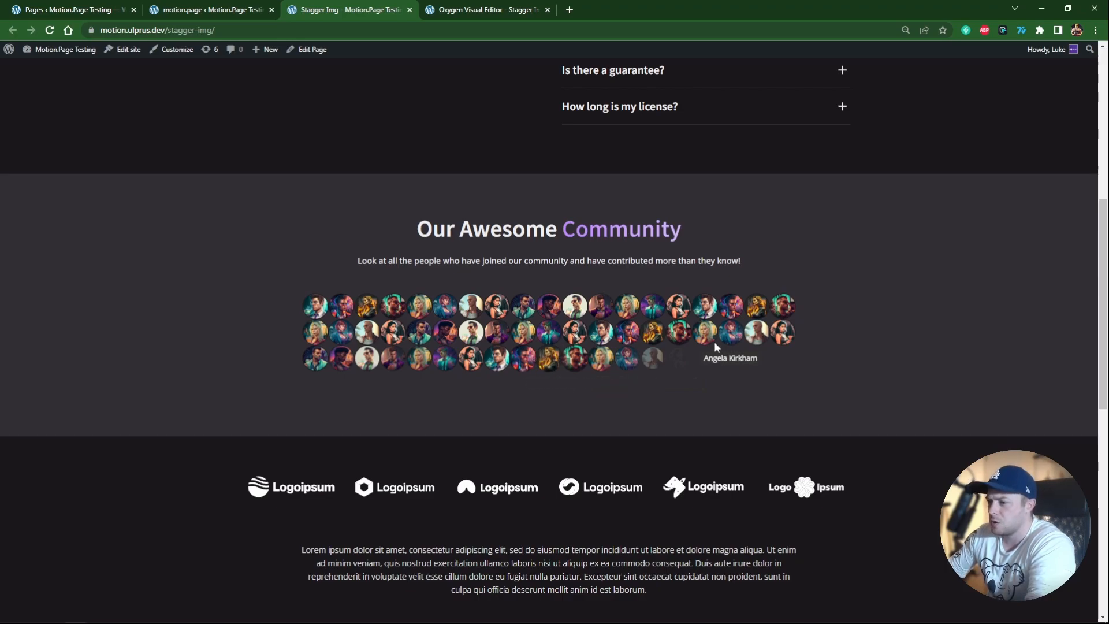
scroll("down", 3)
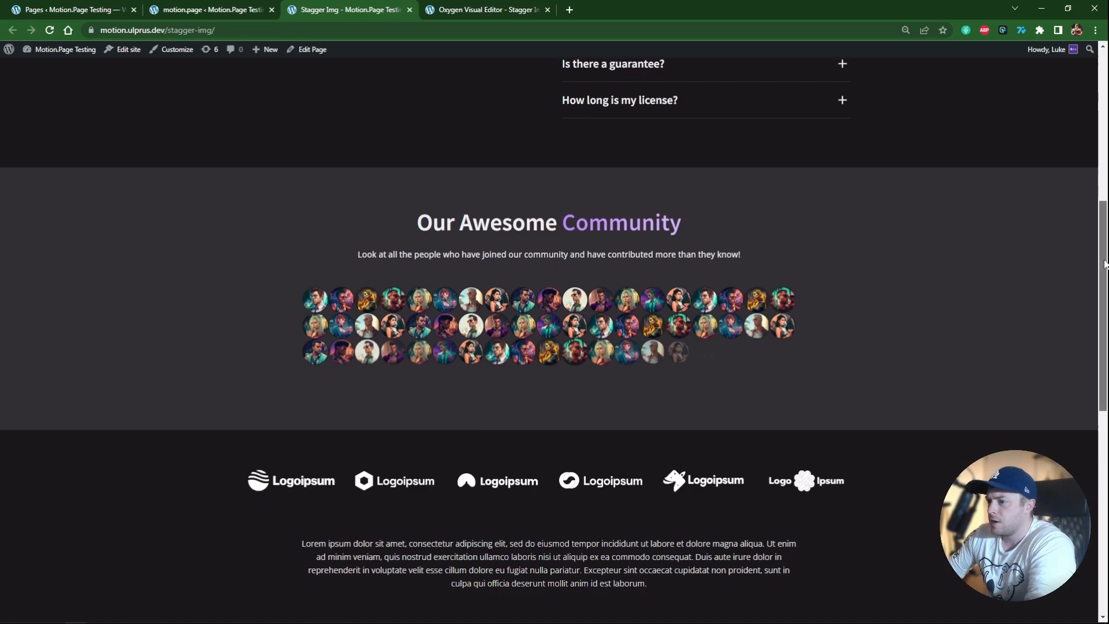
scroll("down", 3)
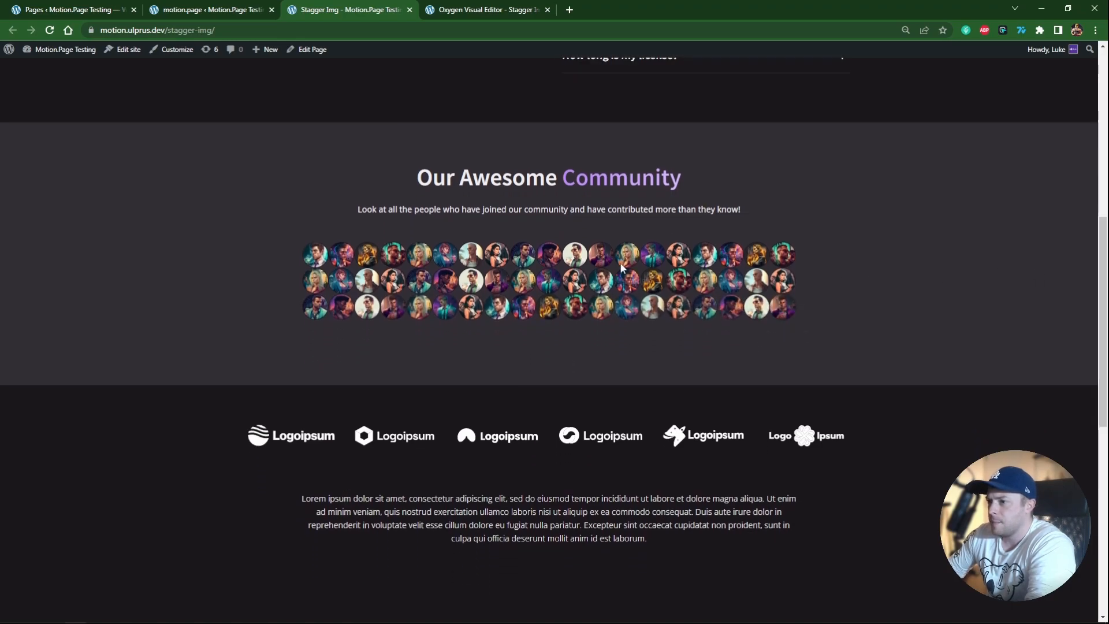
scroll("down", 3)
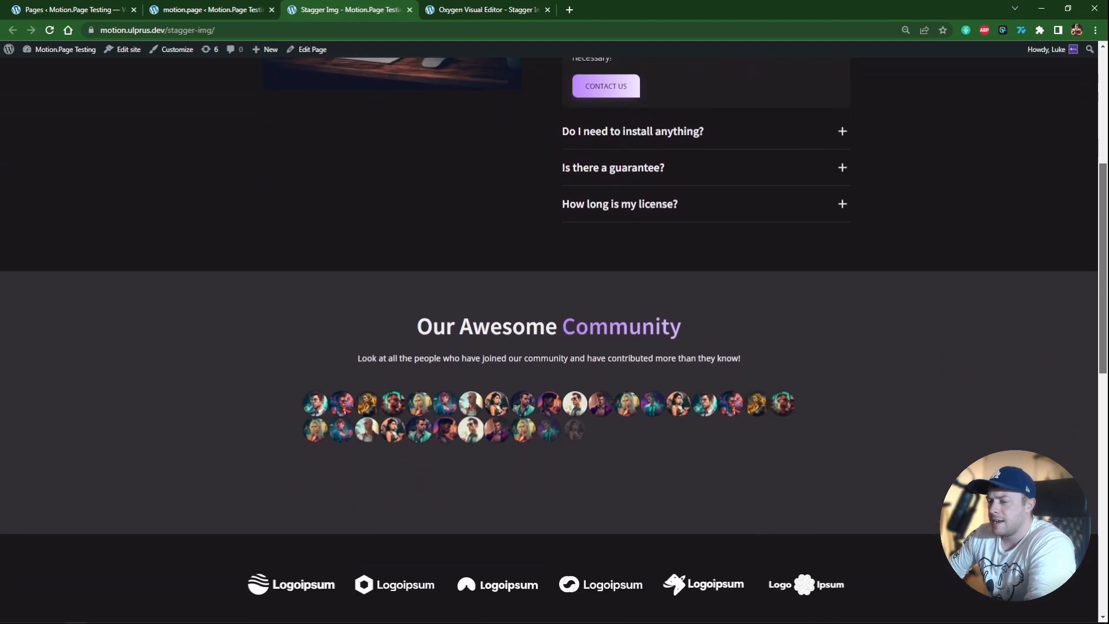
scroll("down", 3)
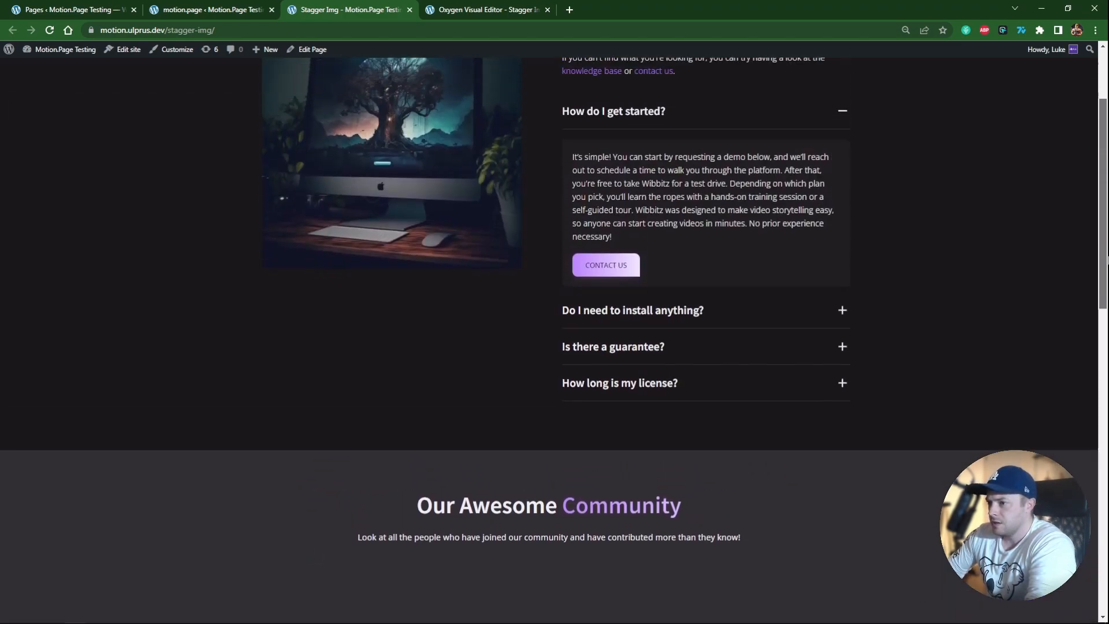
scroll("down", 3)
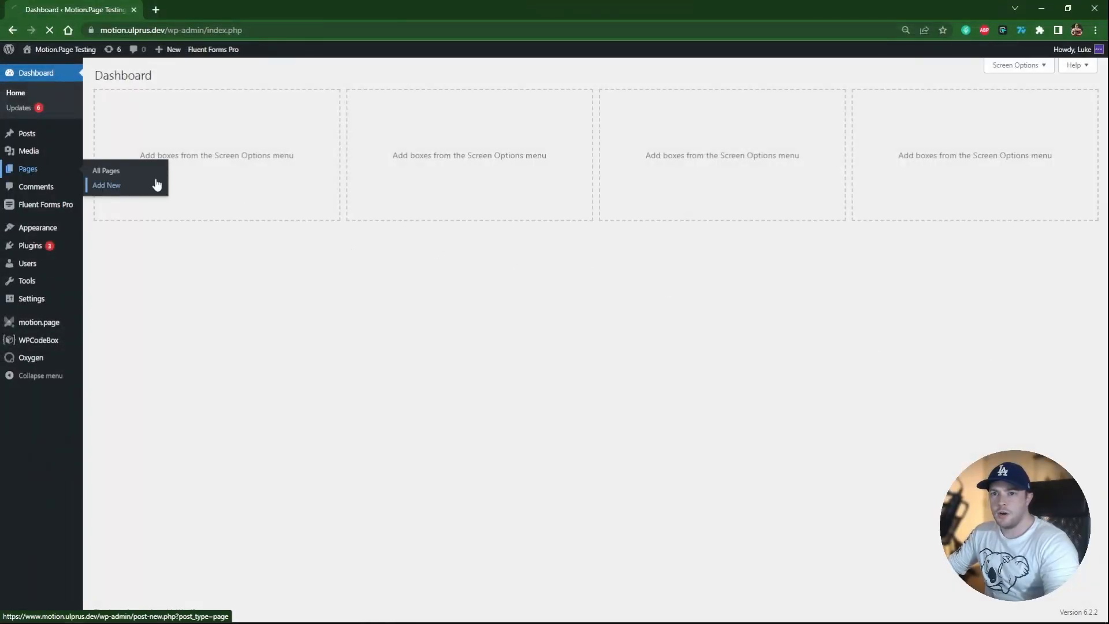
Open the Stagger Img page in Oxygen from the All Pages list.
left_click(105, 170)
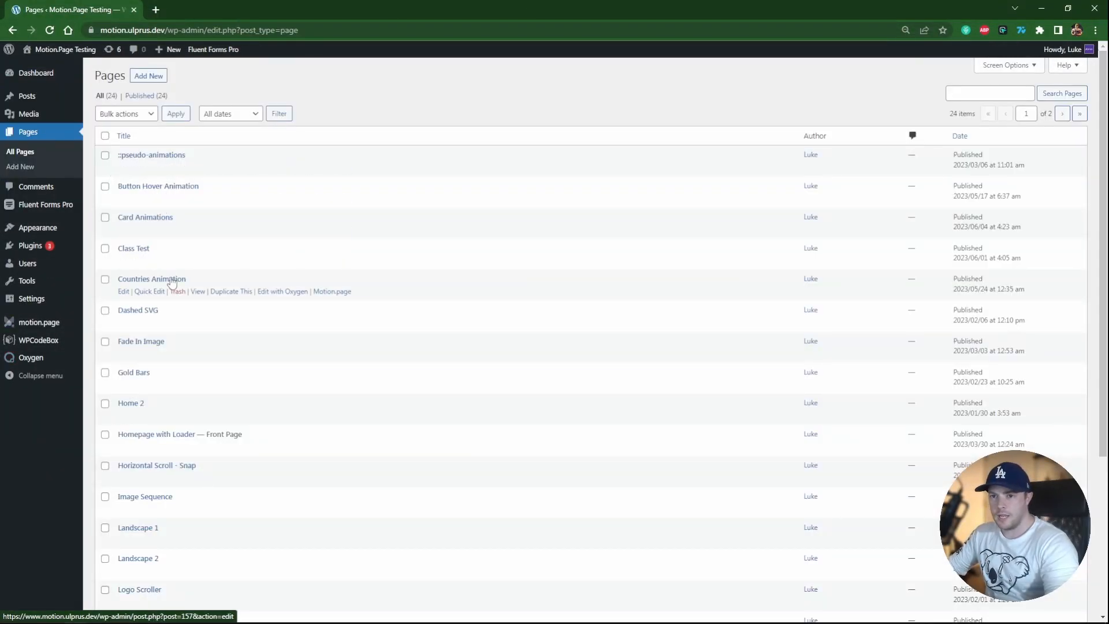
scroll("down", 3)
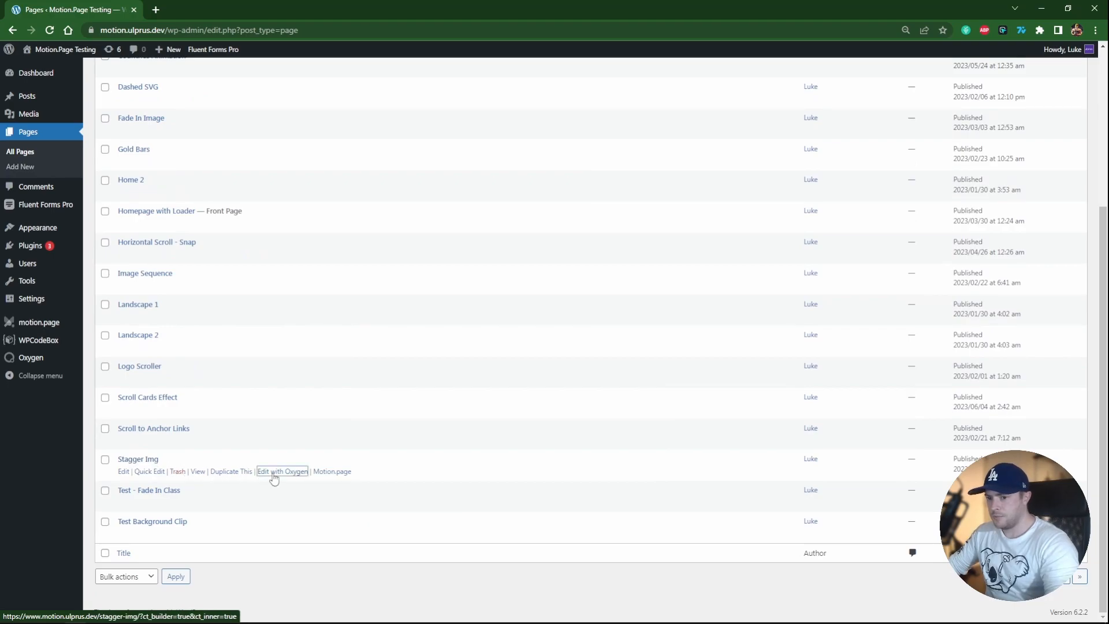
left_click(283, 471)
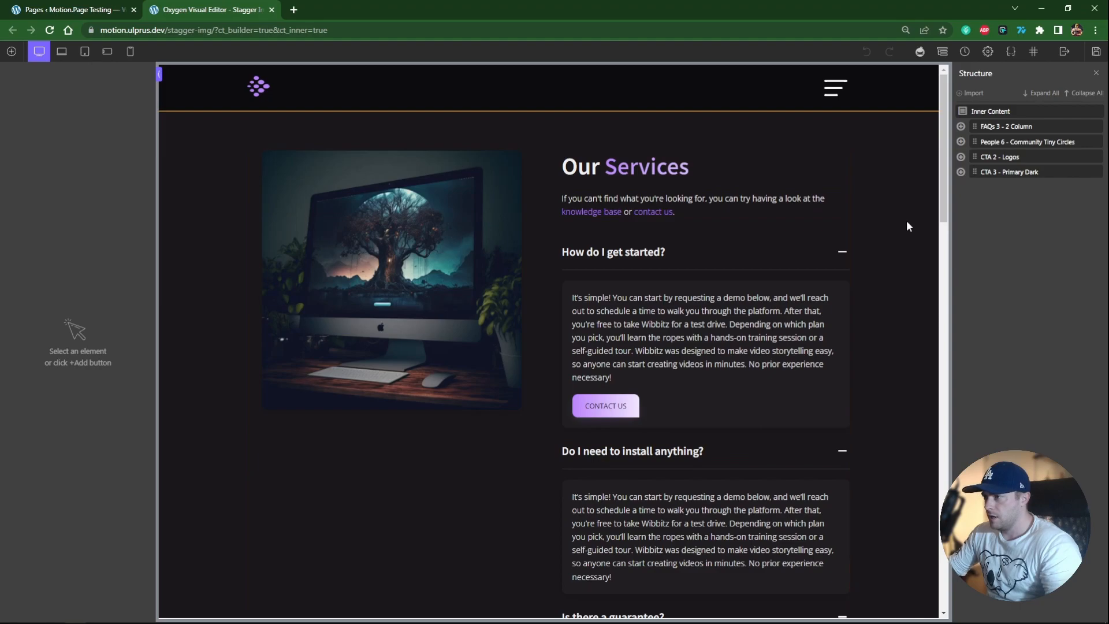
Expand the community Avatar Wrapper, inspect Avatar 1, then select the wrapper.
scroll("down", 3)
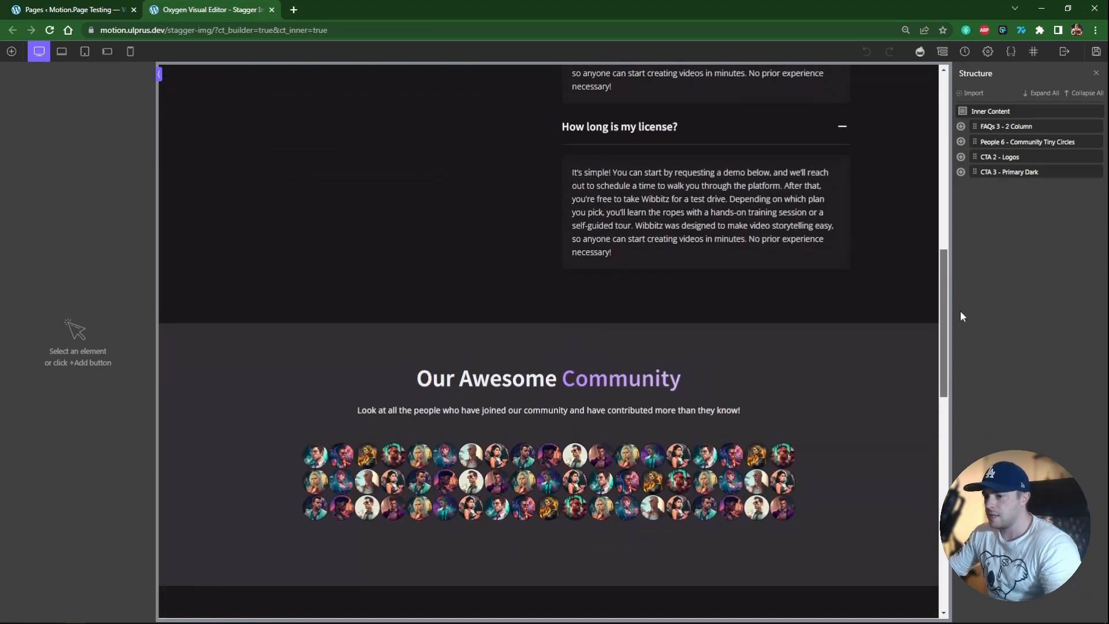
scroll("down", 3)
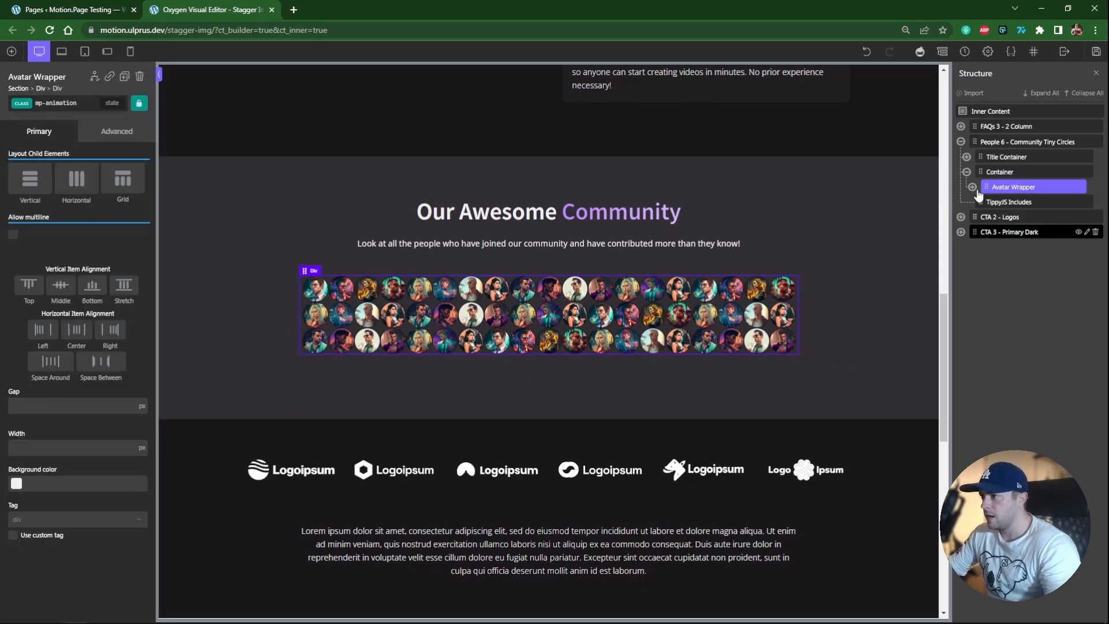
left_click(973, 187)
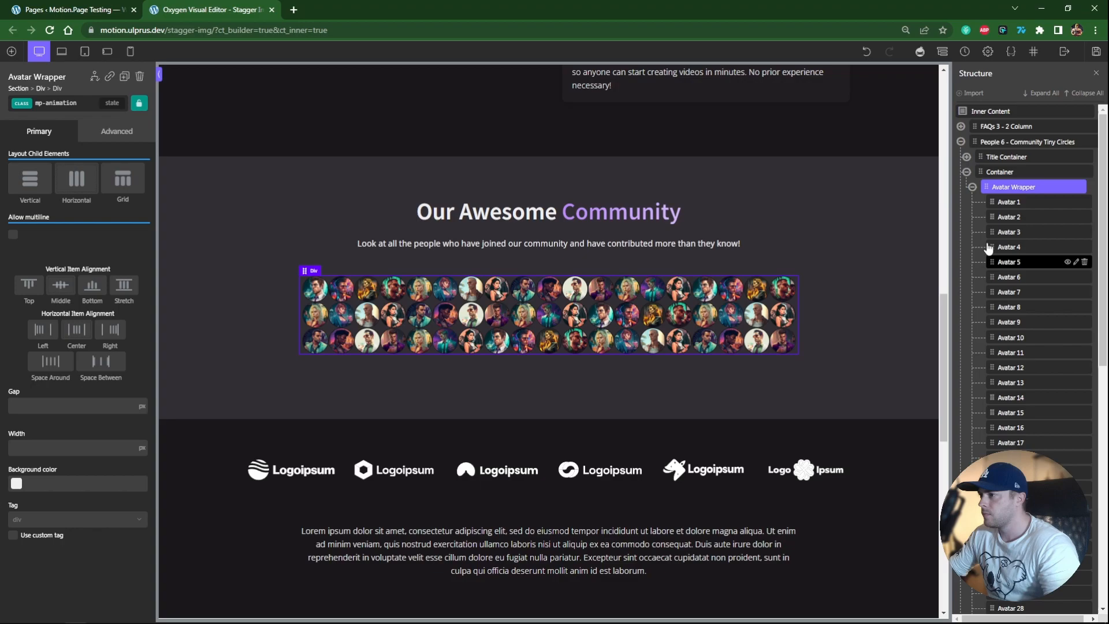
left_click(1009, 202)
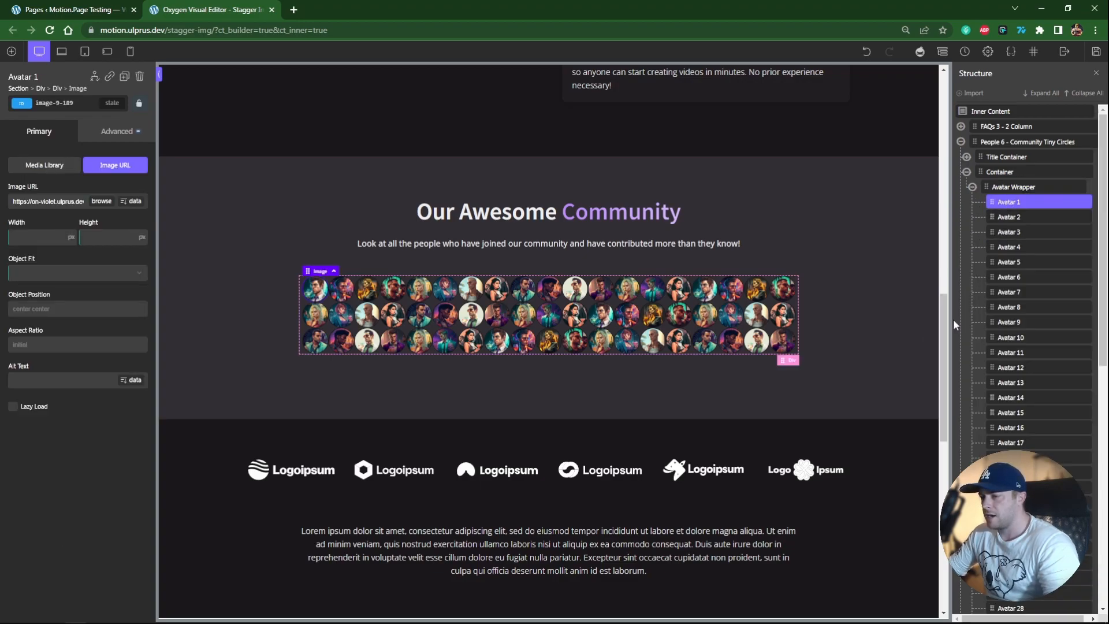
scroll("down", 3)
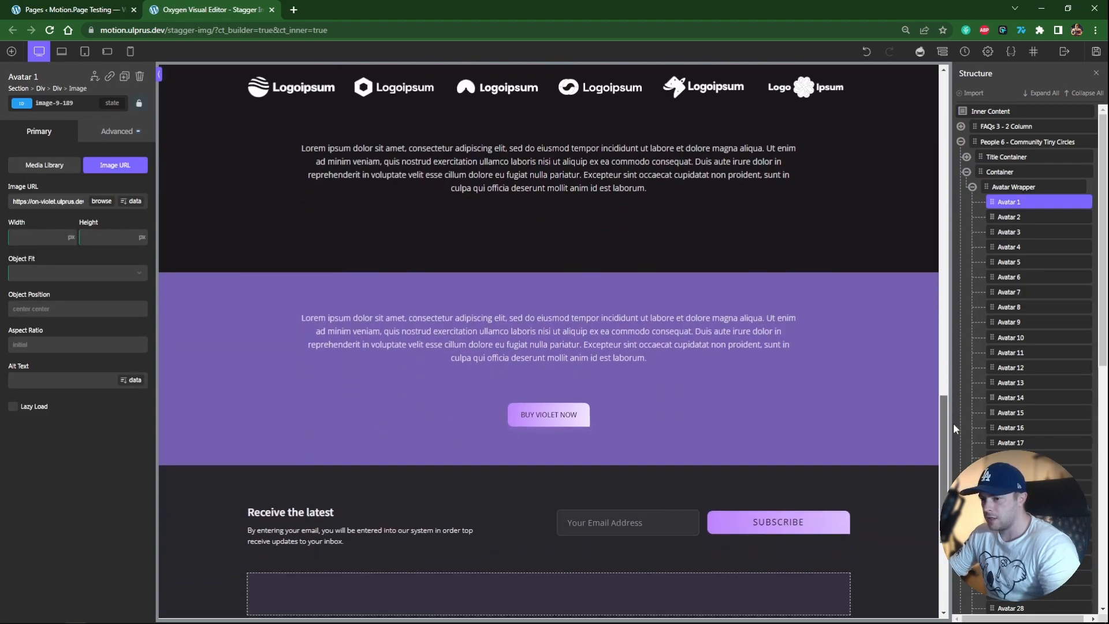
scroll("down", 3)
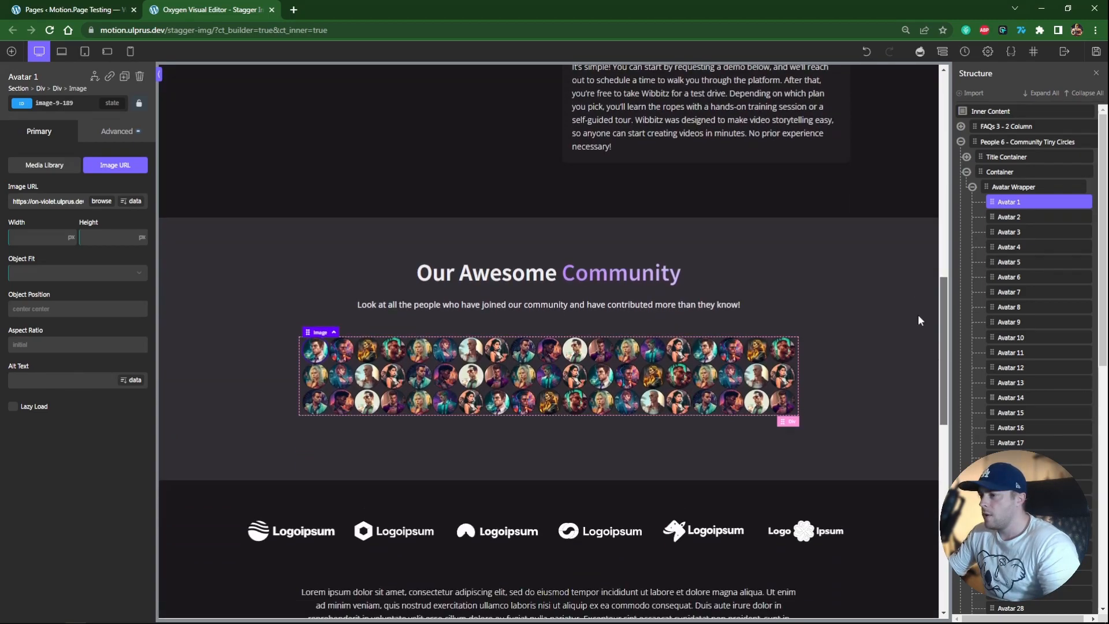
left_click(1014, 187)
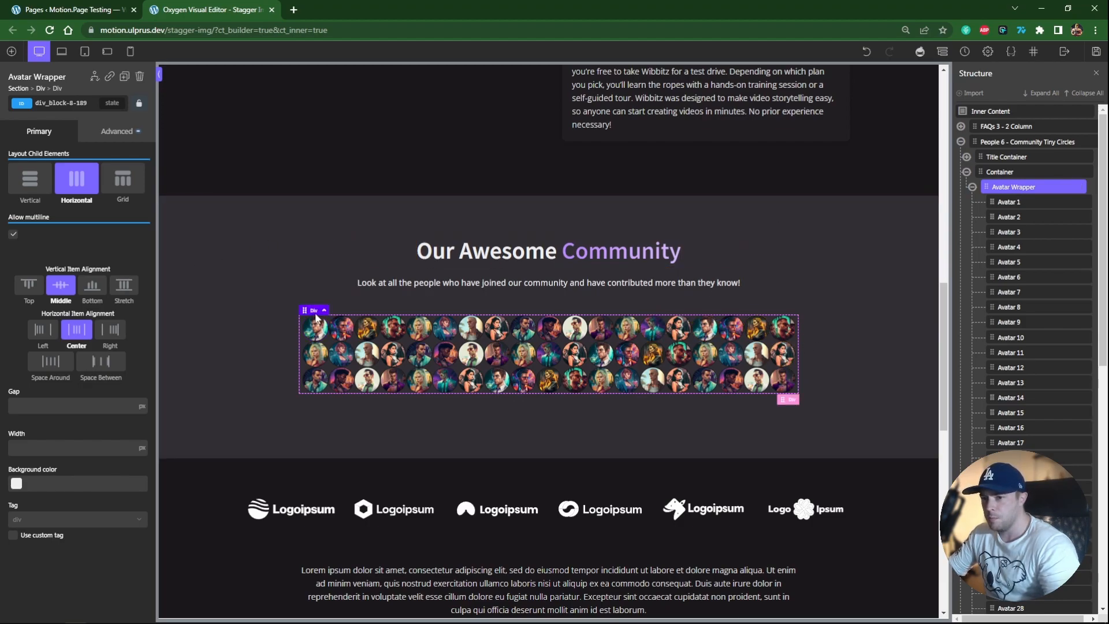
left_click(62, 104)
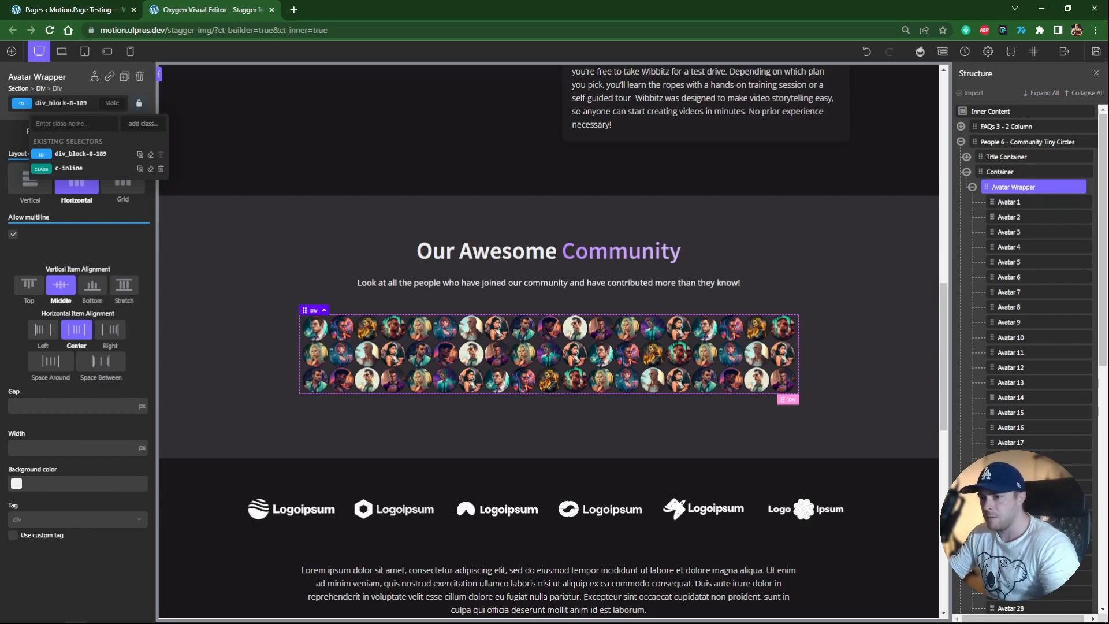
Add the mp-stagger-img class to the Avatar Wrapper and switch to Motion.page.
type("mp-stagger-img")
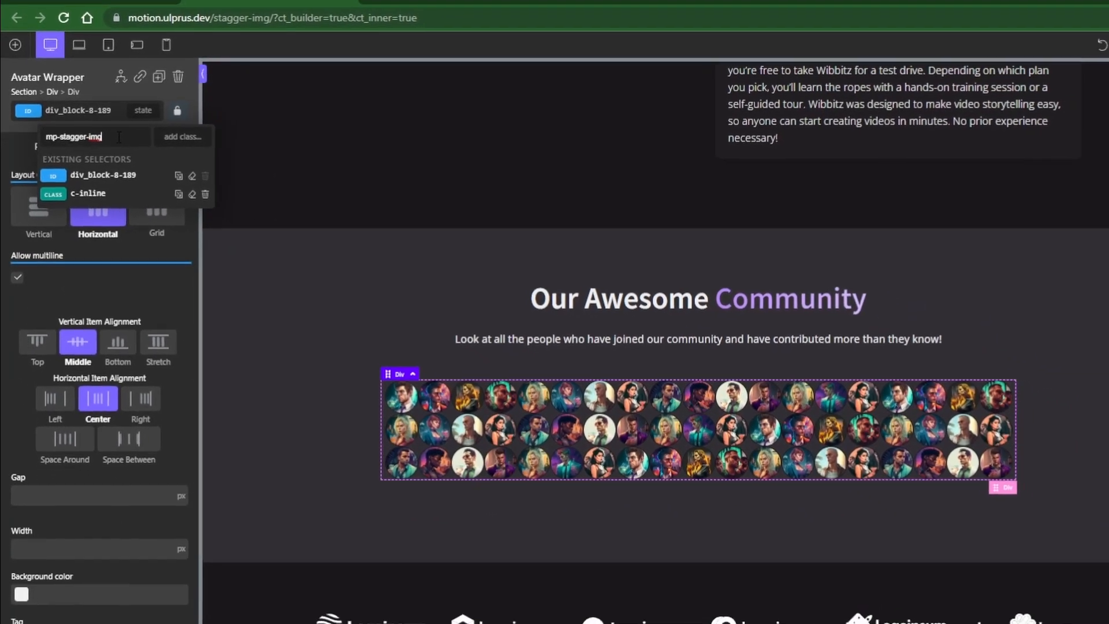
key("Enter")
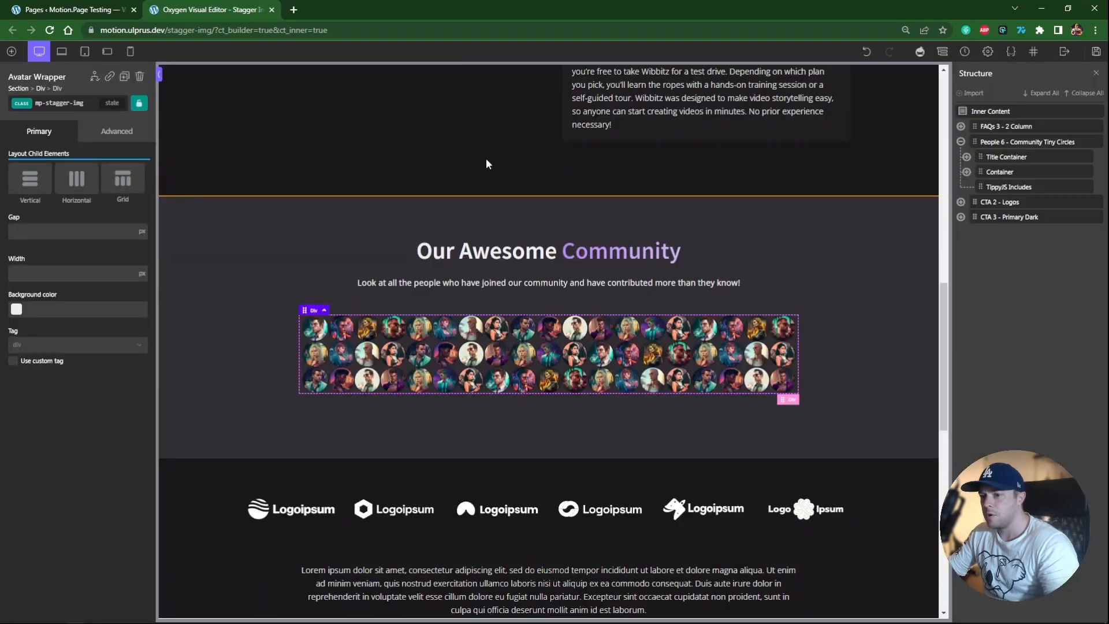
left_click(67, 9)
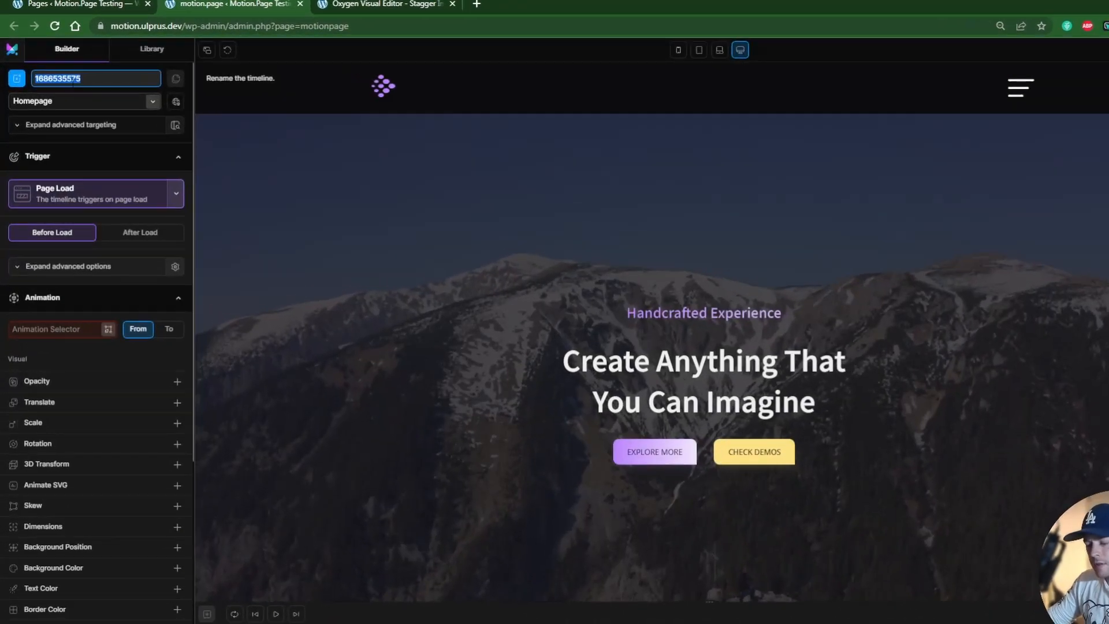
Name the timeline 'Image Stagger' and target the Stagger Img page.
type("Image St")
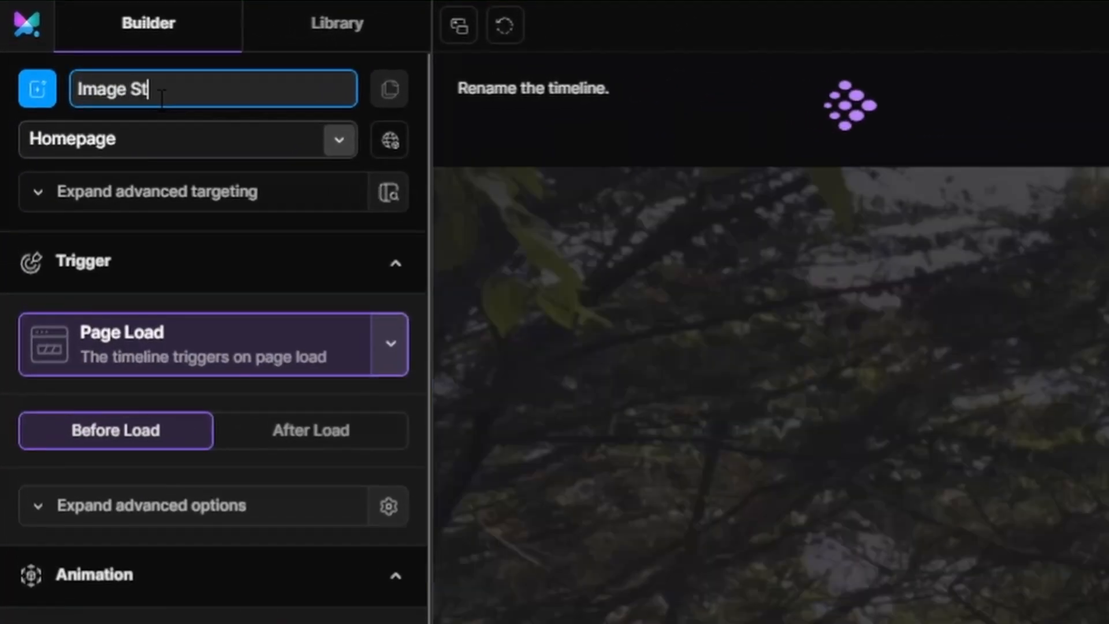
left_click(187, 139)
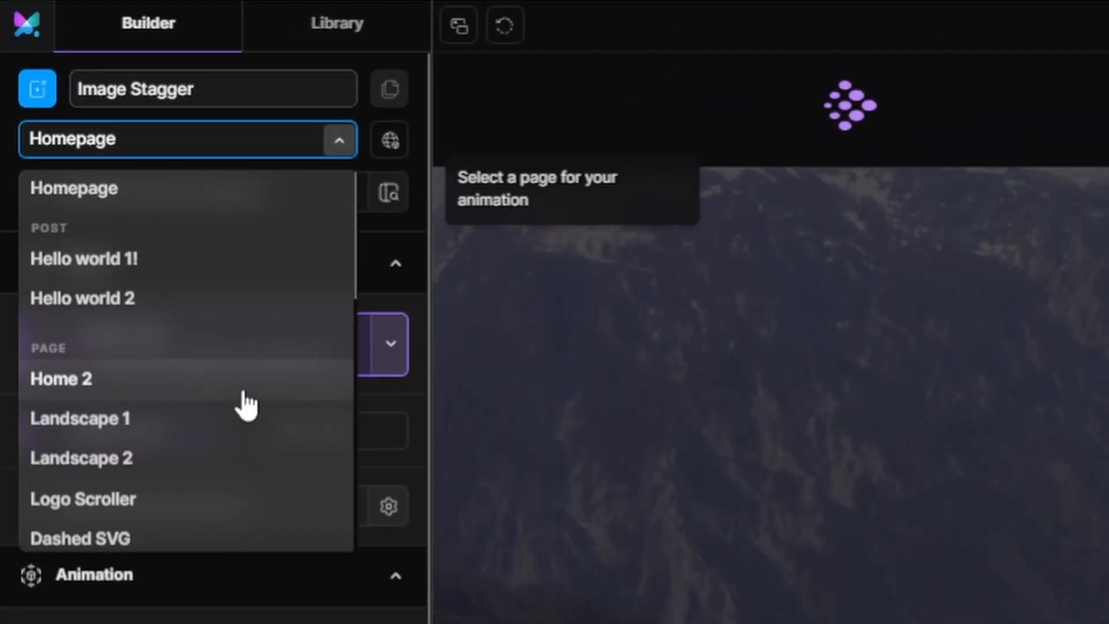
left_click(79, 418)
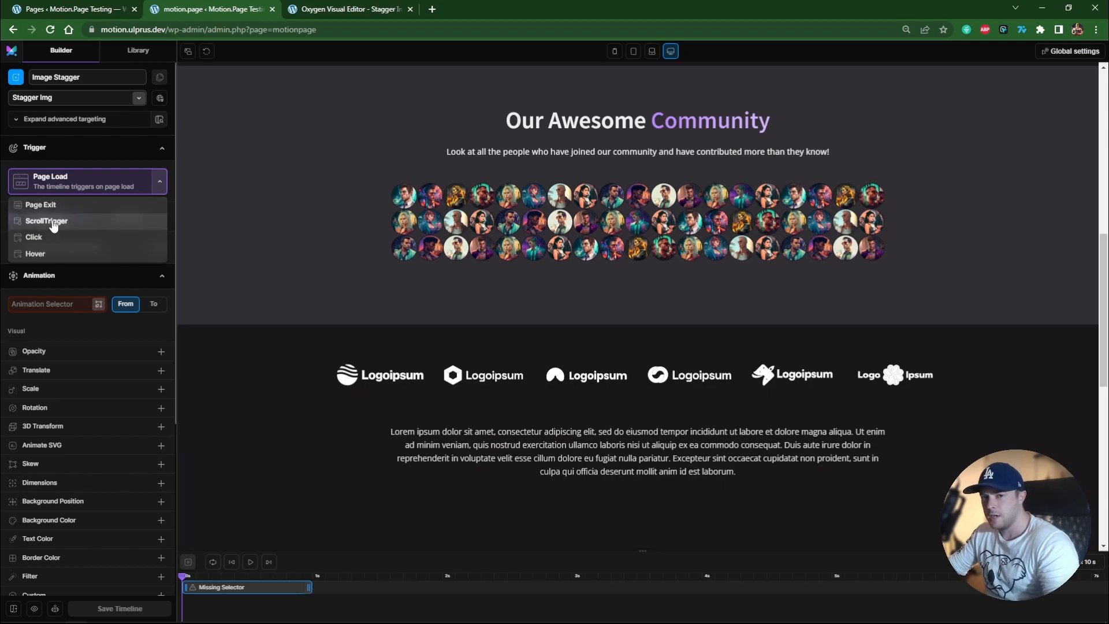
Set the trigger to ScrollTrigger and the animation selector to '.mp-stagger-img > img'.
left_click(46, 221)
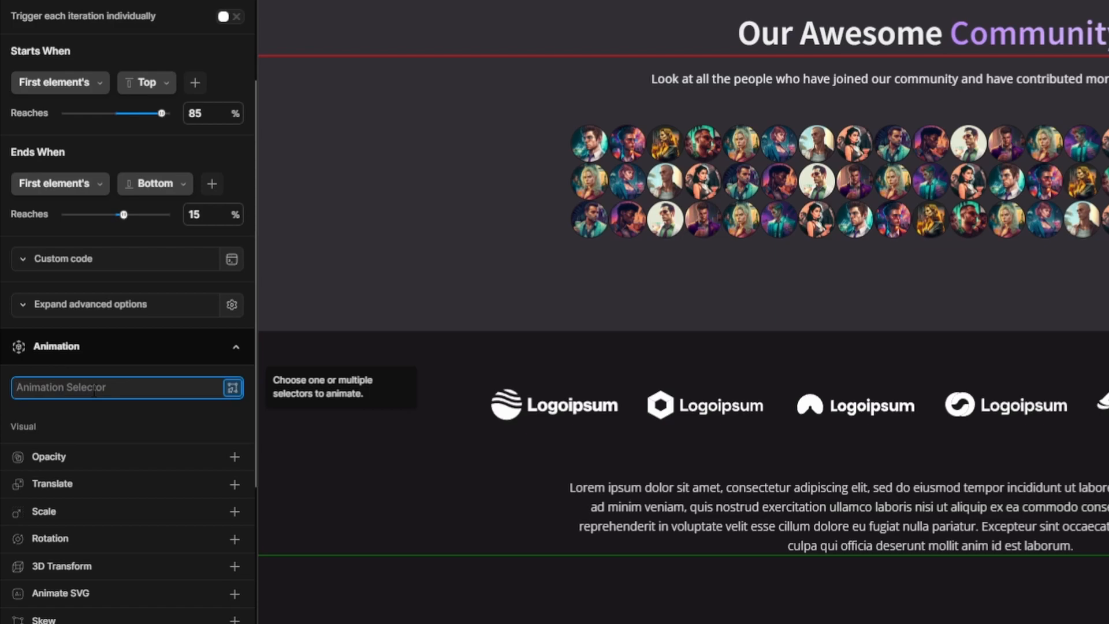
type(".mp-stagger-")
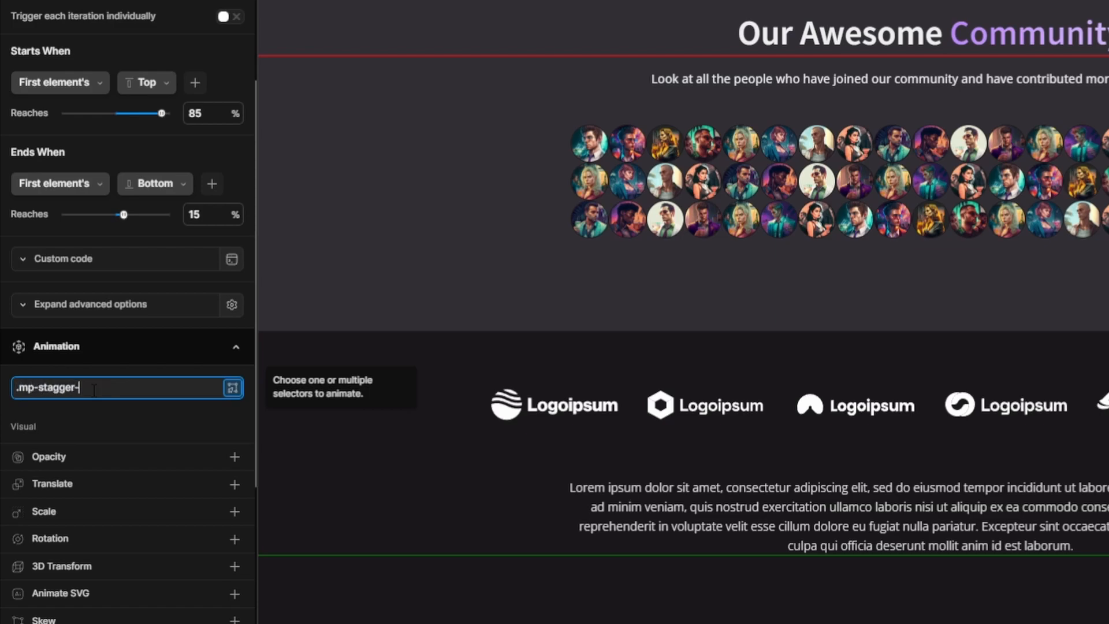
type("img")
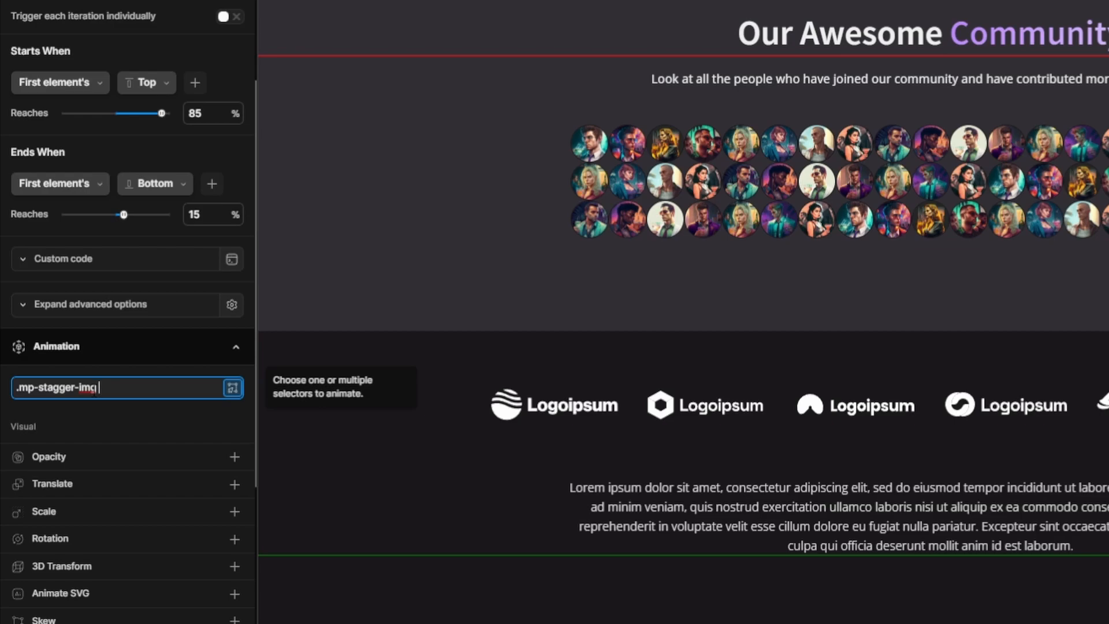
type("> img")
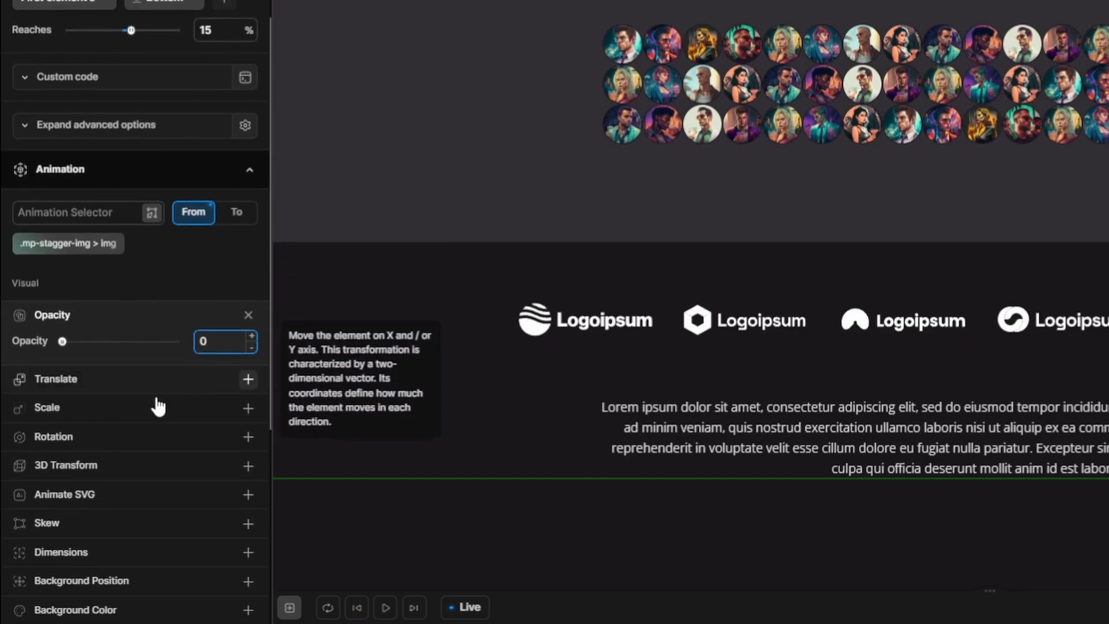
Add Scale 0.8 and a Stagger of 1 to the From state.
left_click(248, 407)
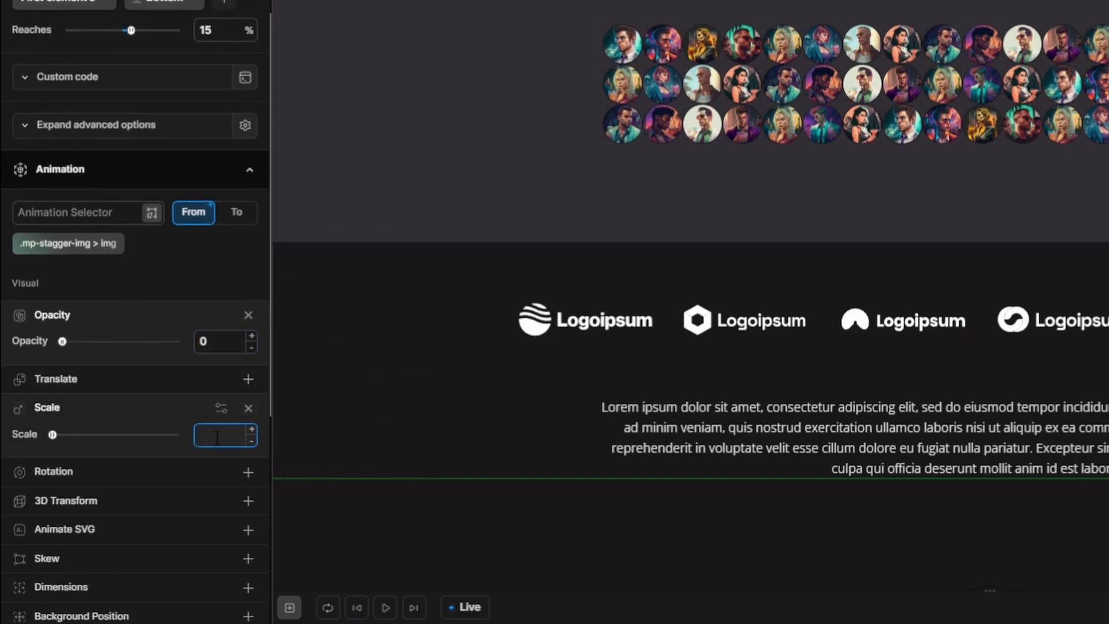
mouse_move(220, 425)
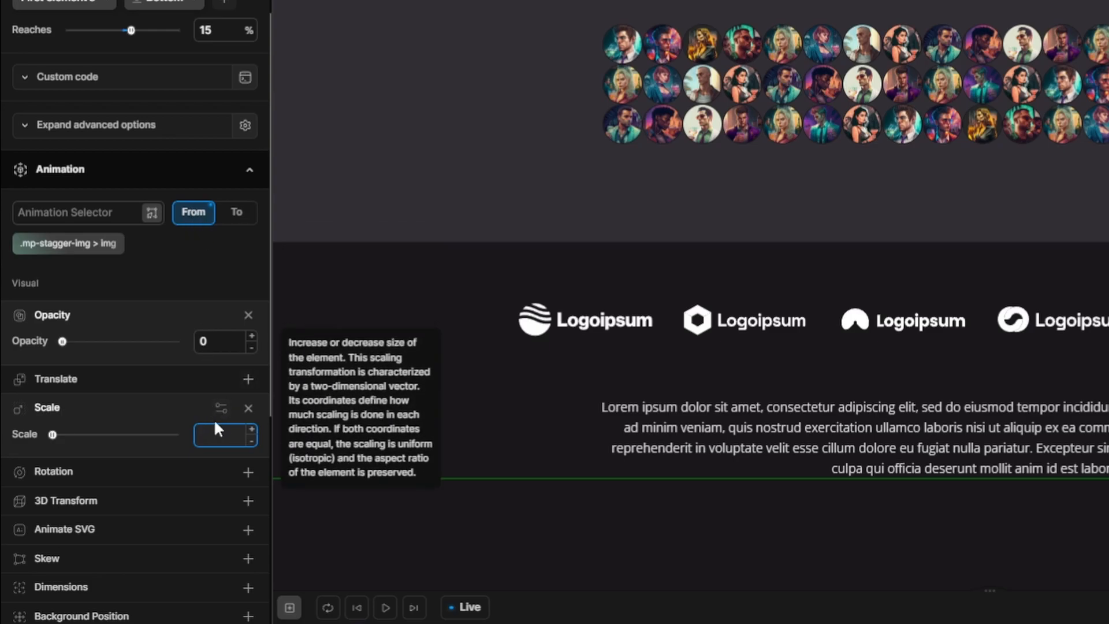
type("0.8")
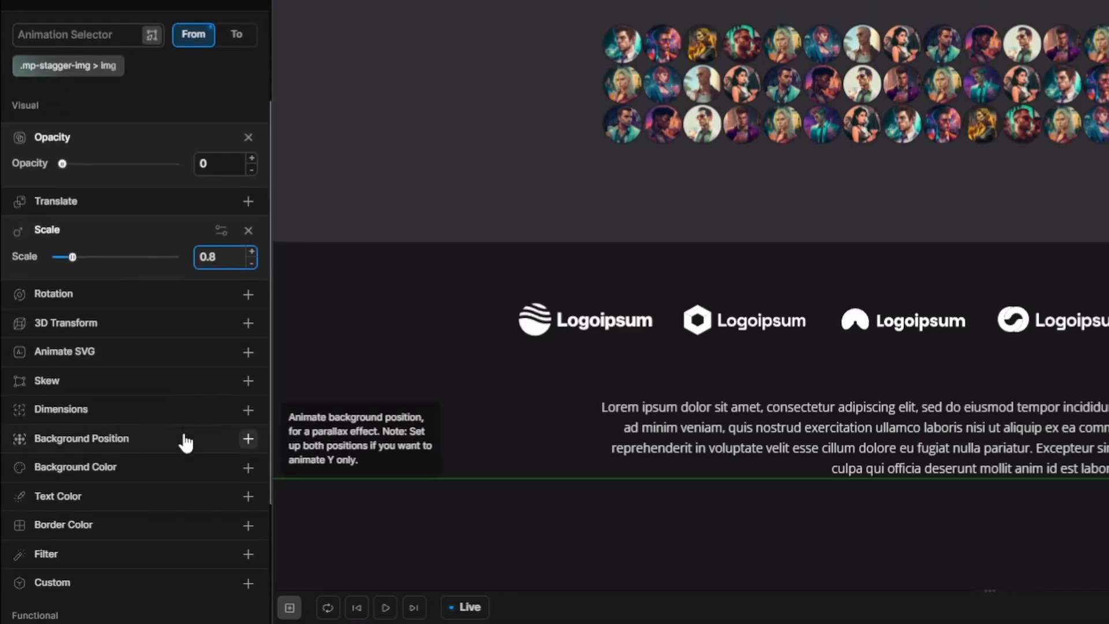
scroll("down", 3)
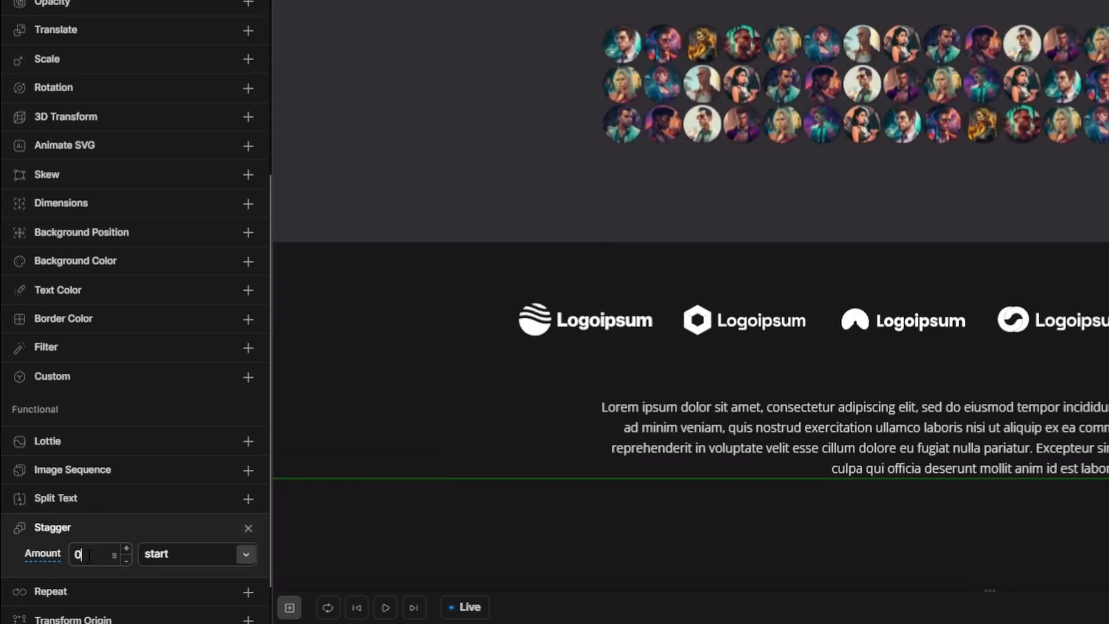
type("1")
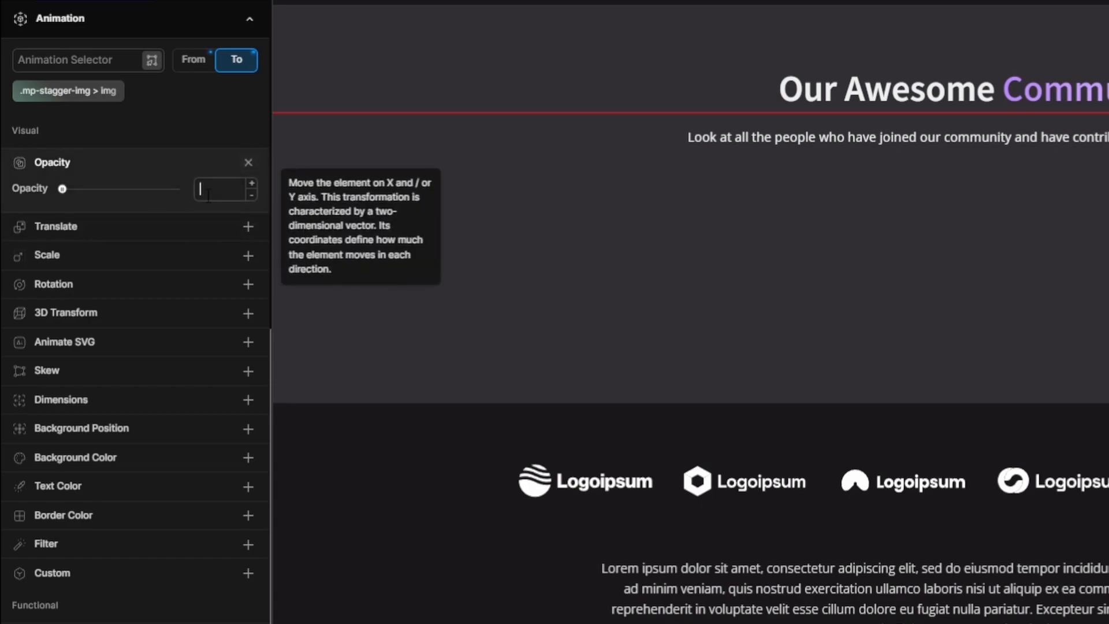
Add Opacity 1 and Scale 1 to the To state.
left_click(225, 189)
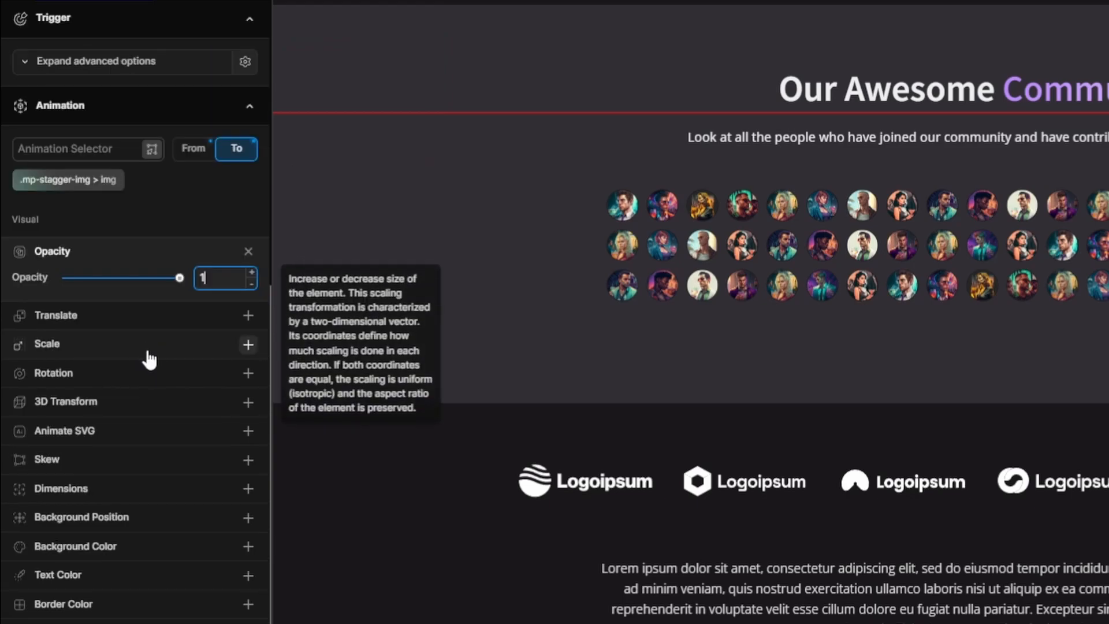
left_click(248, 344)
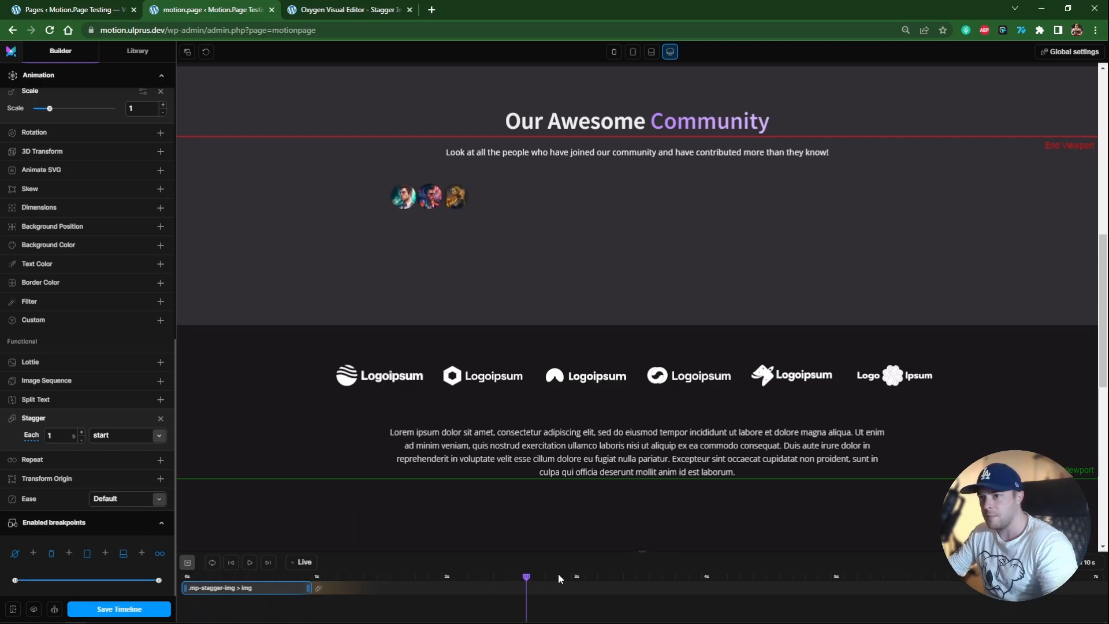
Change the stagger timing to a total Amount of 1.5 seconds.
left_click(60, 435)
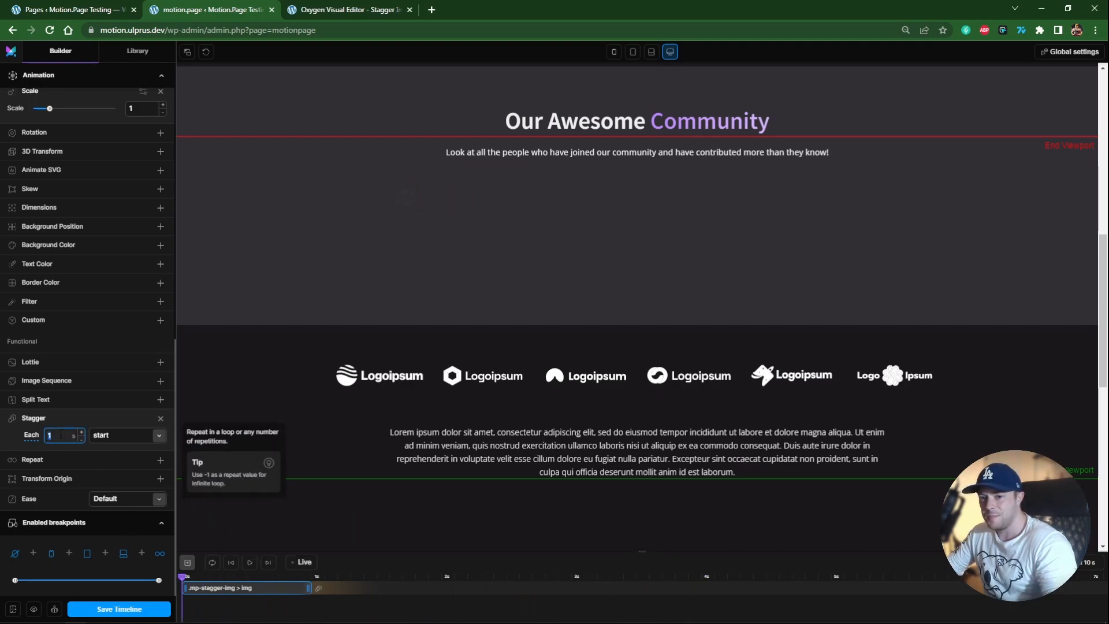
type("0.1")
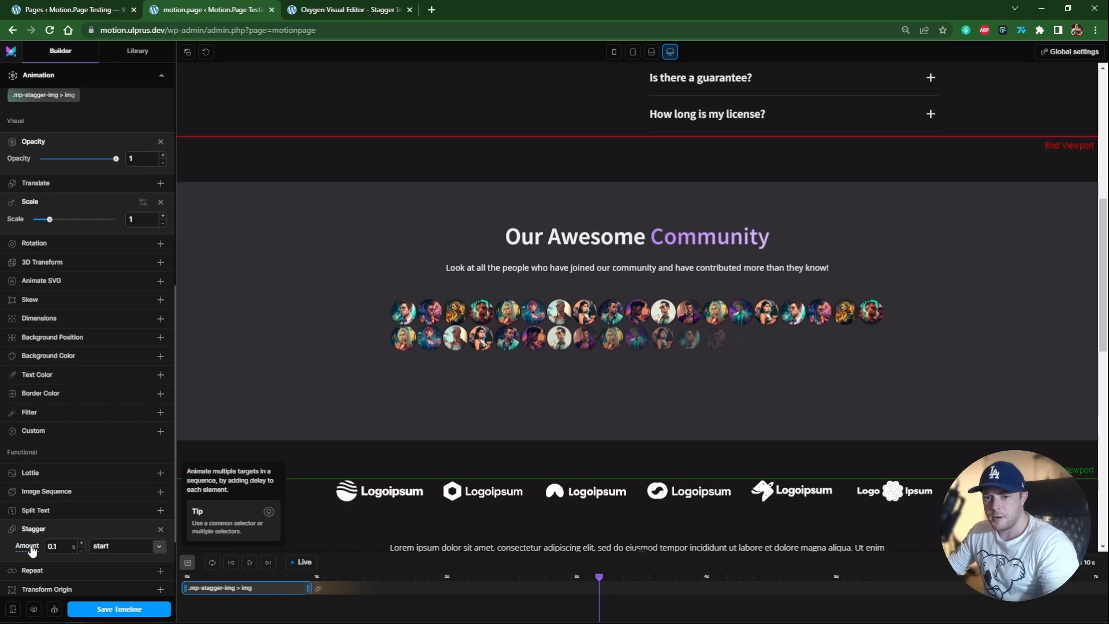
type("1.5")
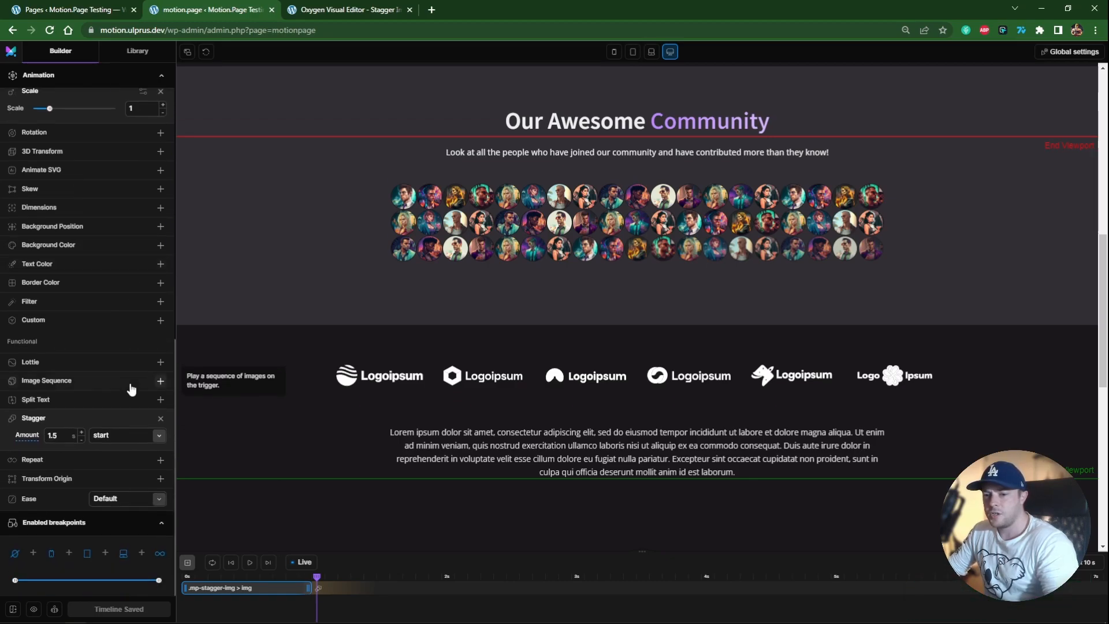
Apply Elastic easing, replay the preview, and open the live page in a new tab.
left_click(127, 556)
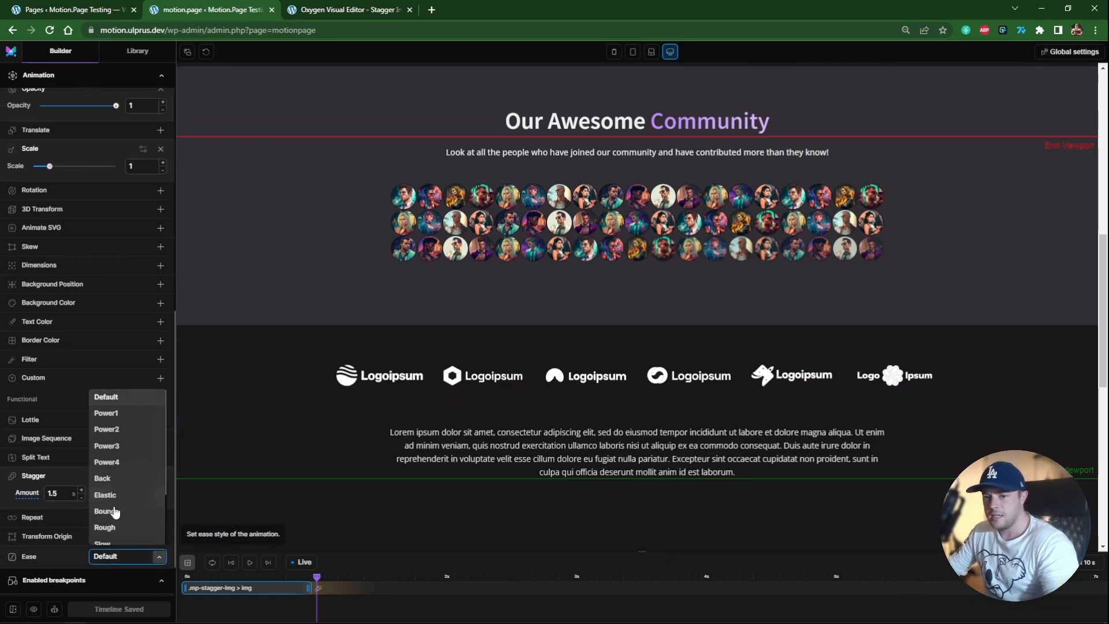
left_click(105, 495)
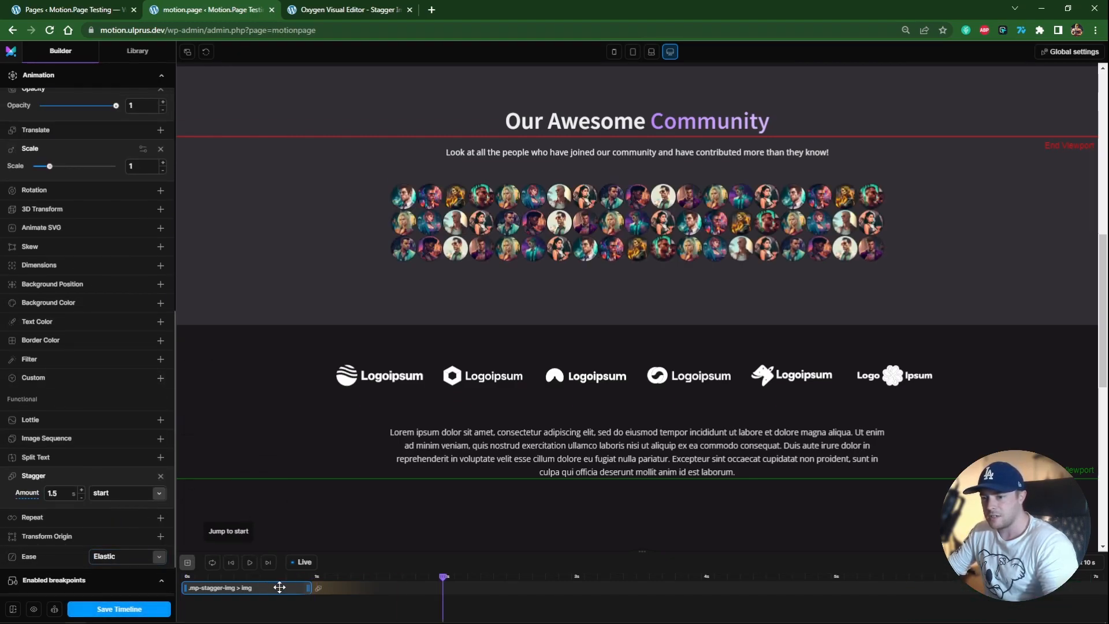
left_click(249, 562)
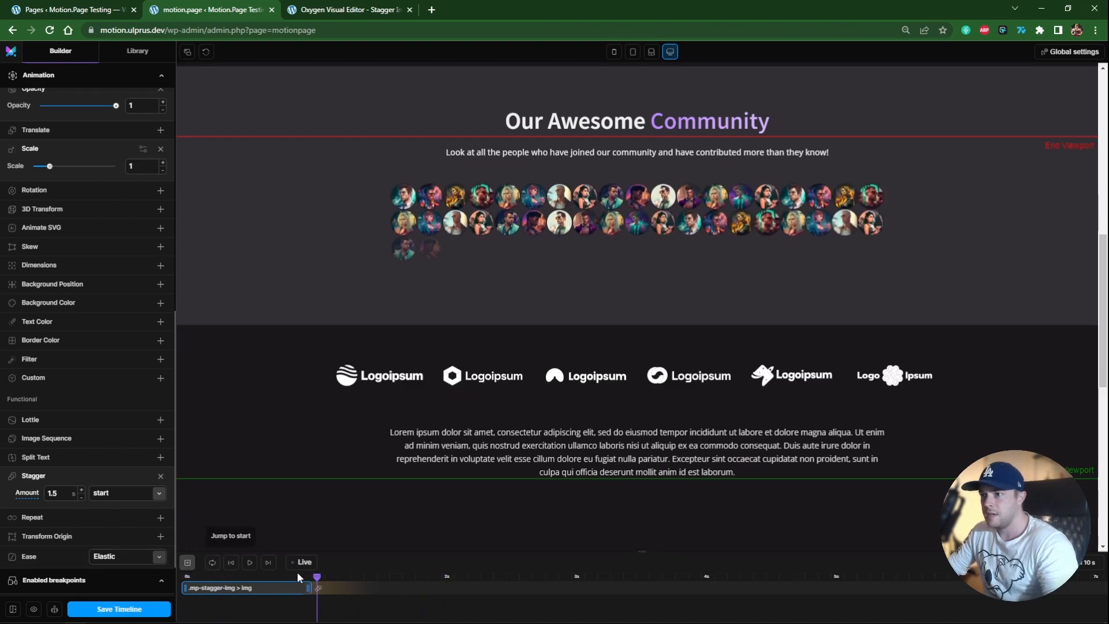
left_click(267, 563)
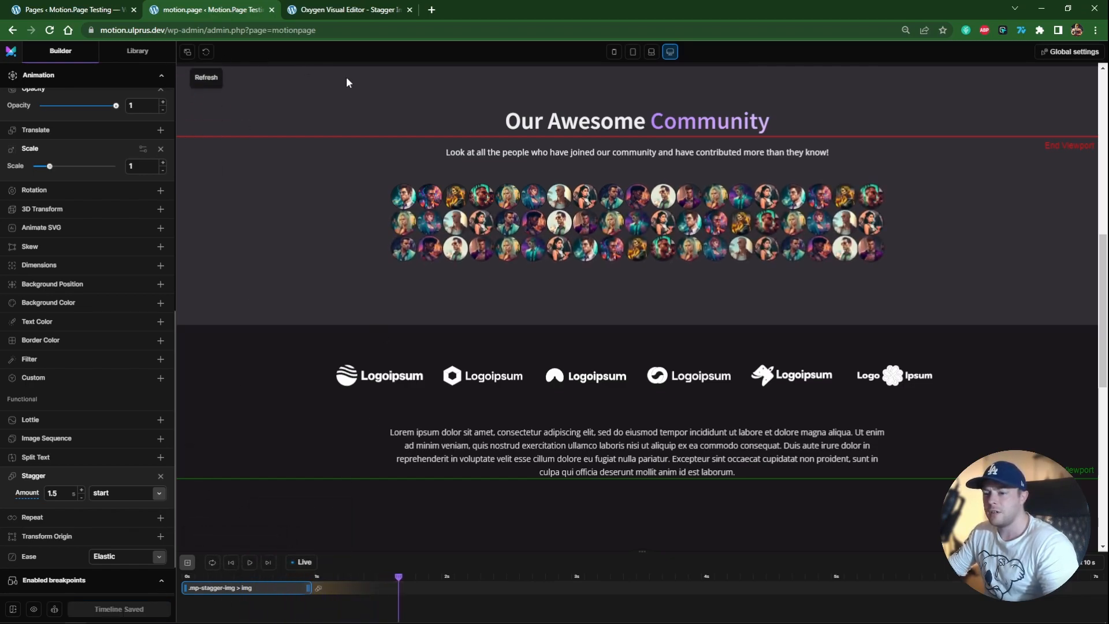
left_click(346, 10)
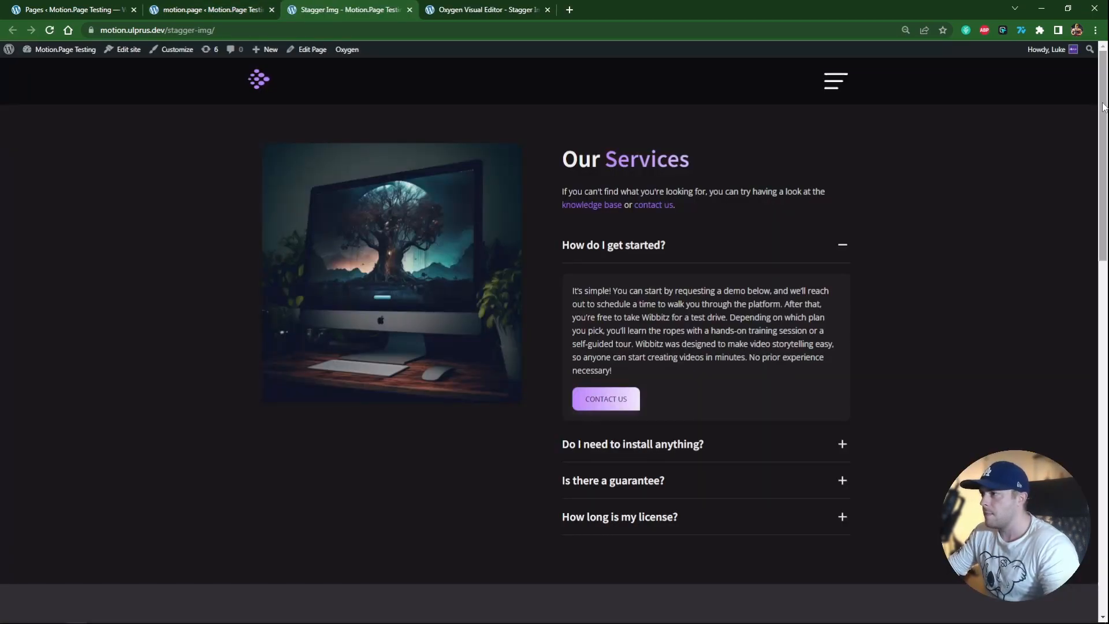
Scroll to Our Awesome Community to verify the avatar stagger, then return to Oxygen.
scroll("down", 3)
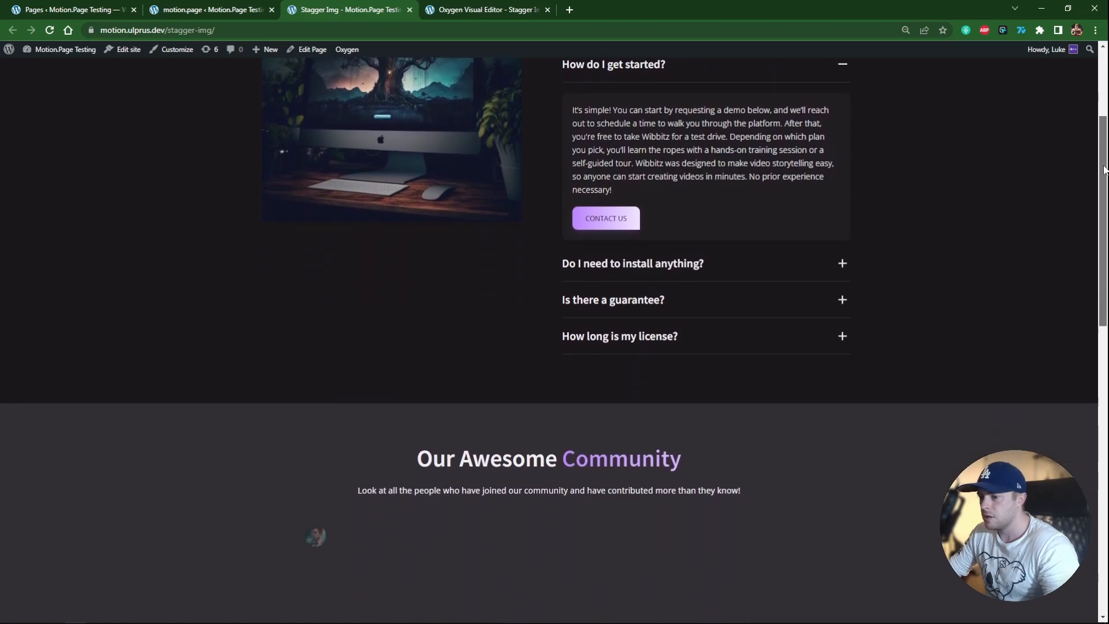
scroll("down", 3)
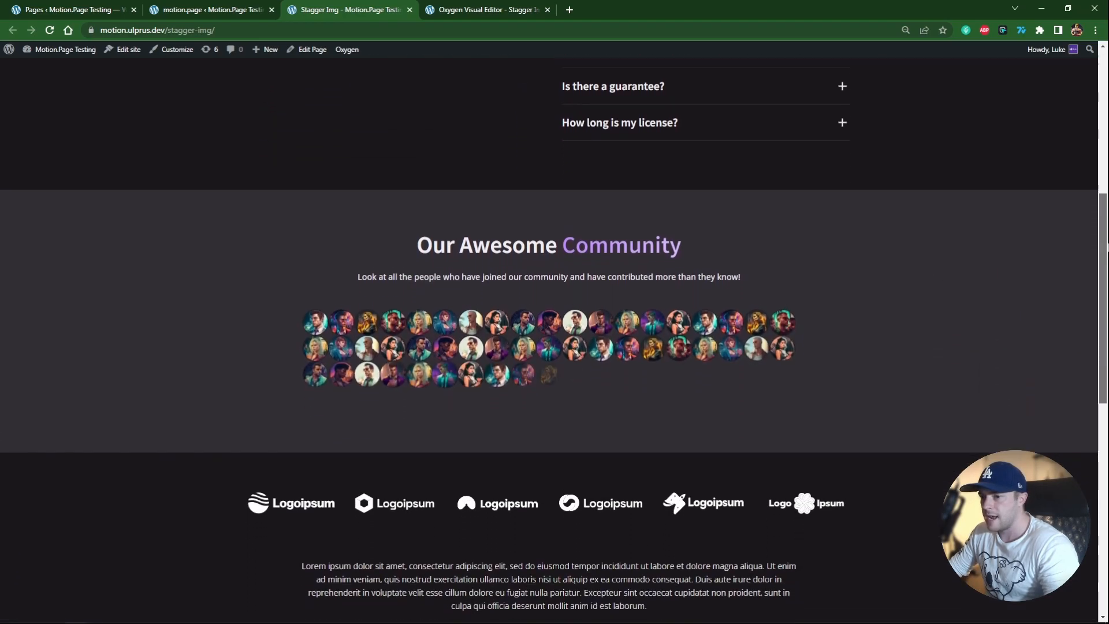
scroll("down", 3)
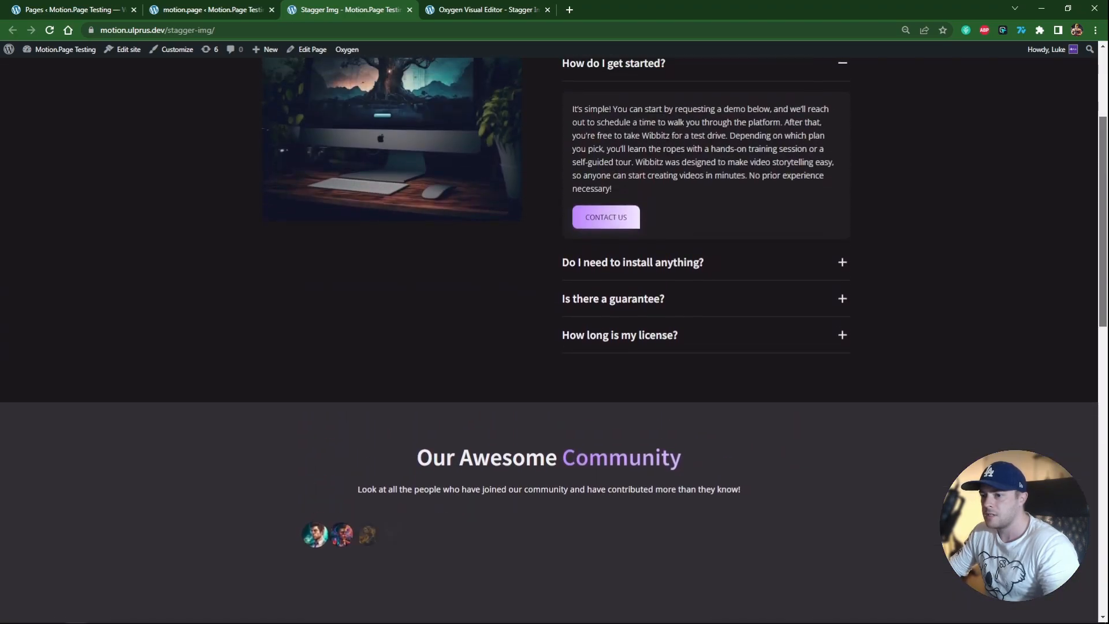
scroll("down", 3)
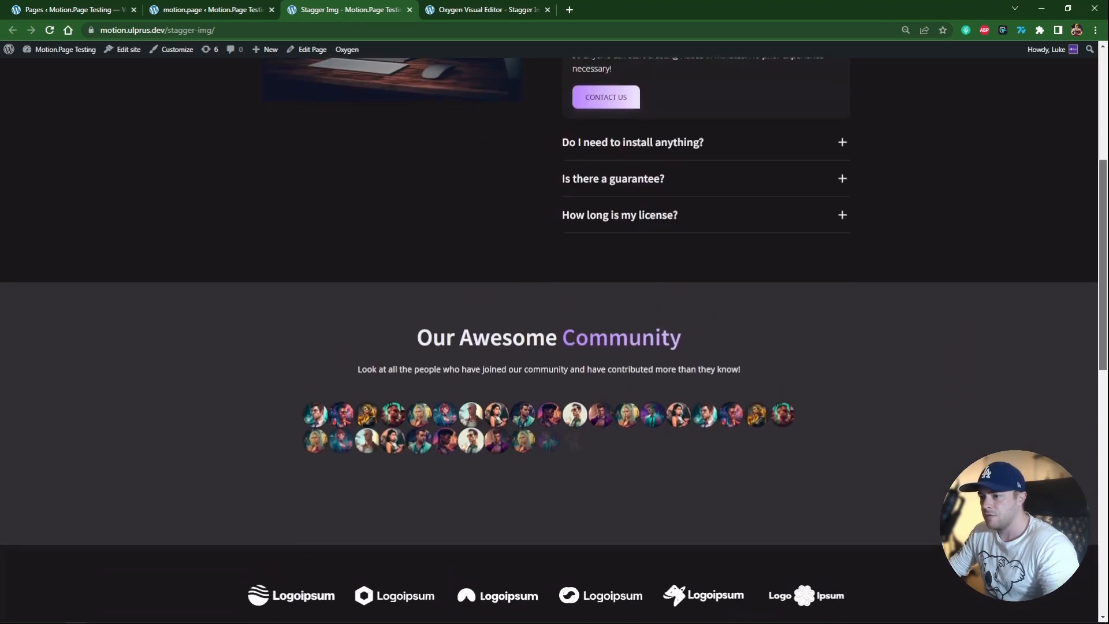
scroll("down", 3)
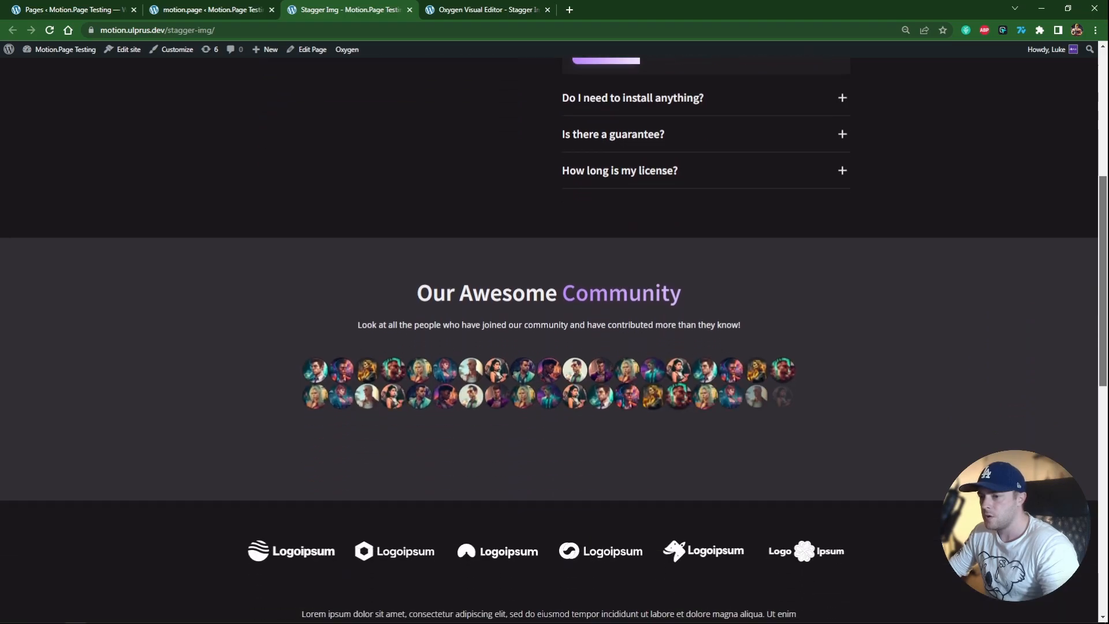
scroll("down", 3)
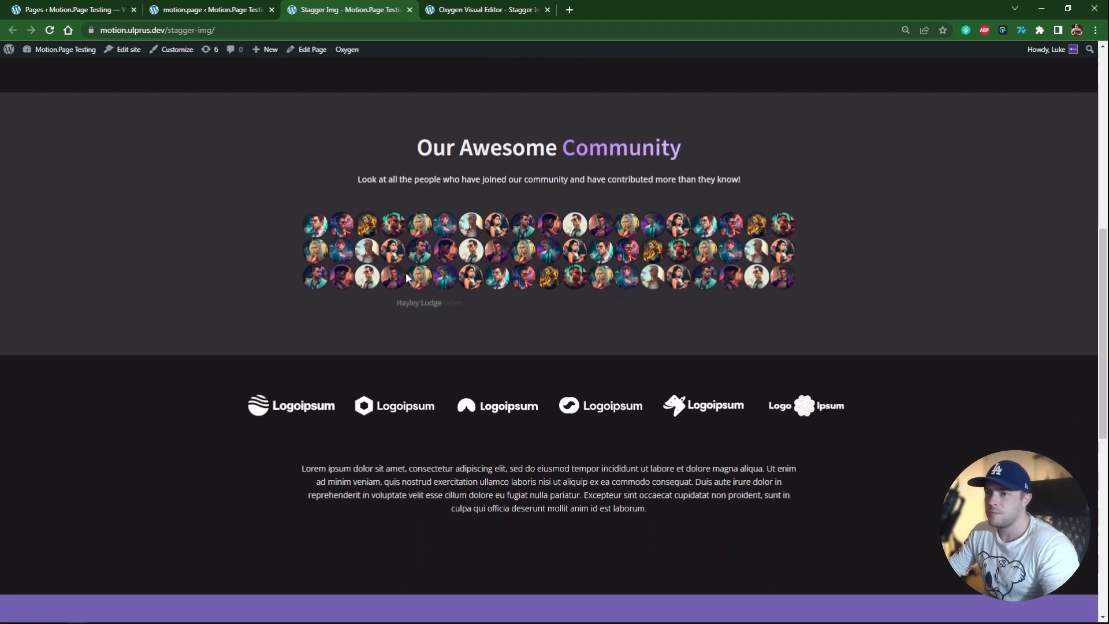
mouse_move(489, 253)
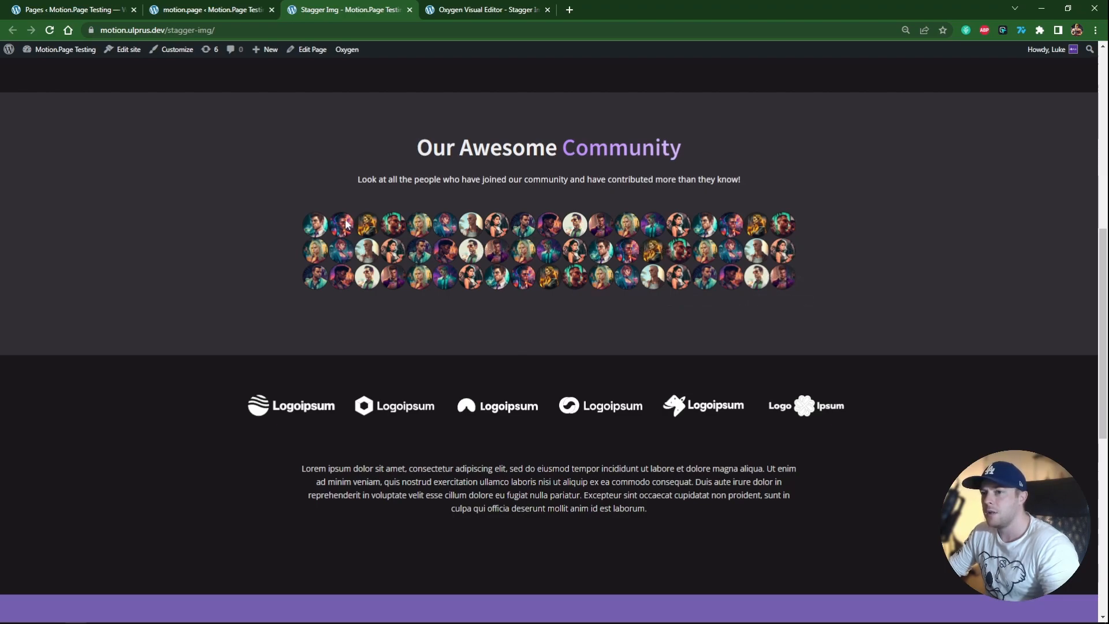
left_click(486, 9)
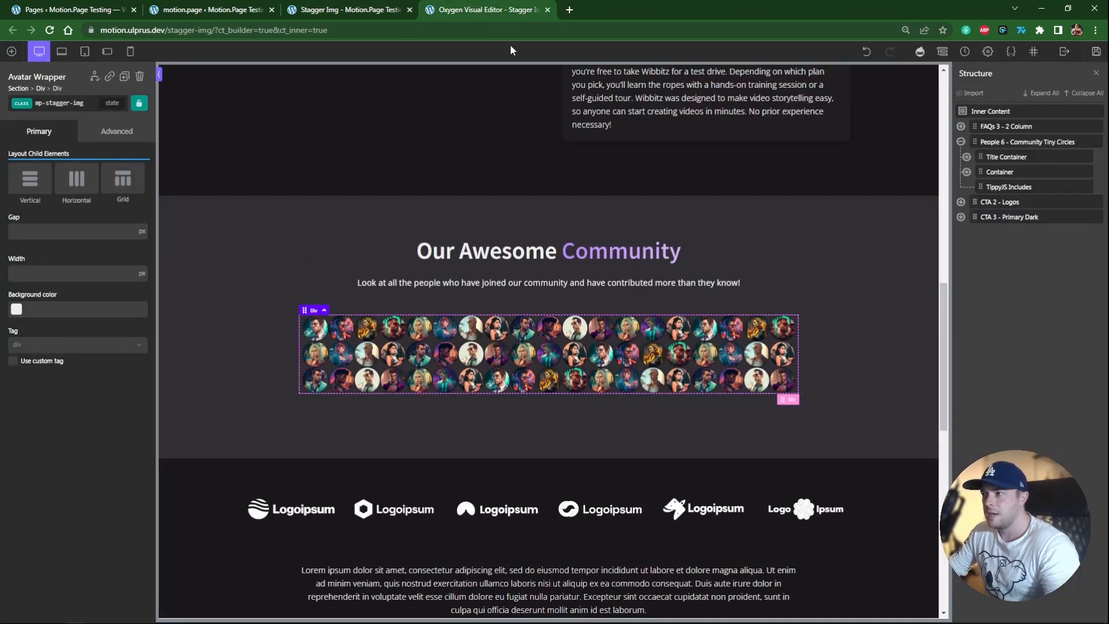
Inspect an avatar image's data-tippy-content and bottom data-tippy-placement attributes, then return to the live page.
left_click(1009, 186)
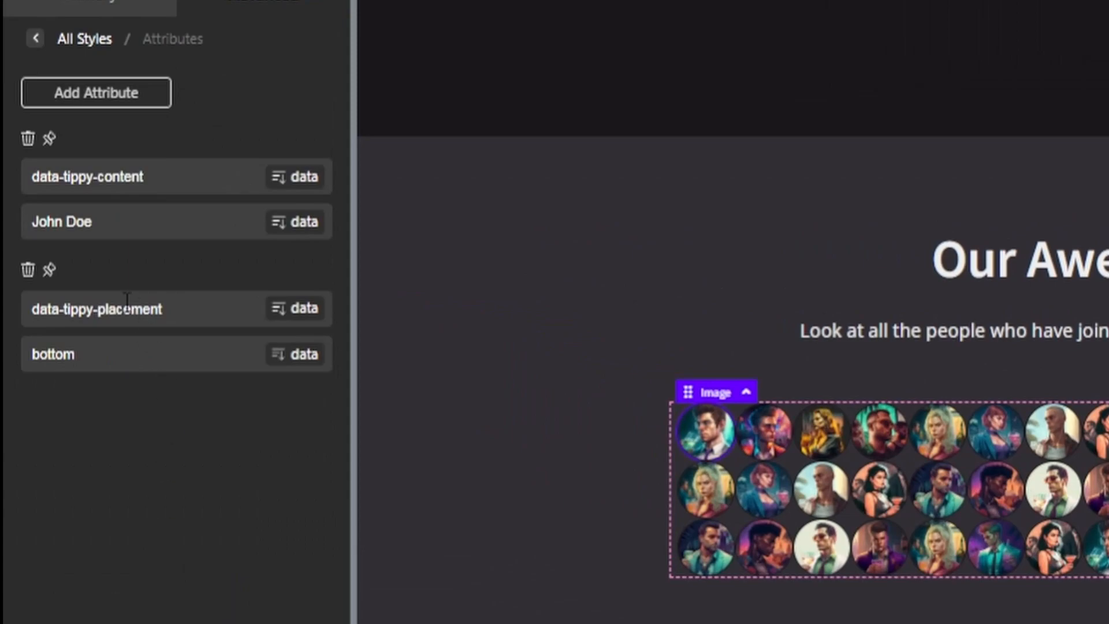
double_click(86, 176)
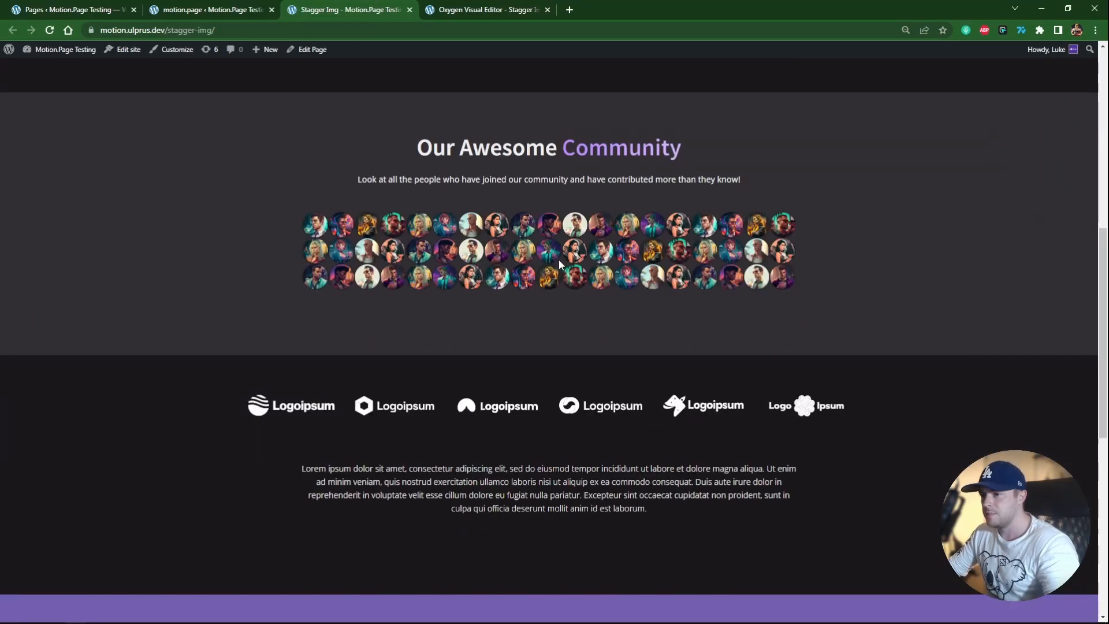
mouse_move(756, 276)
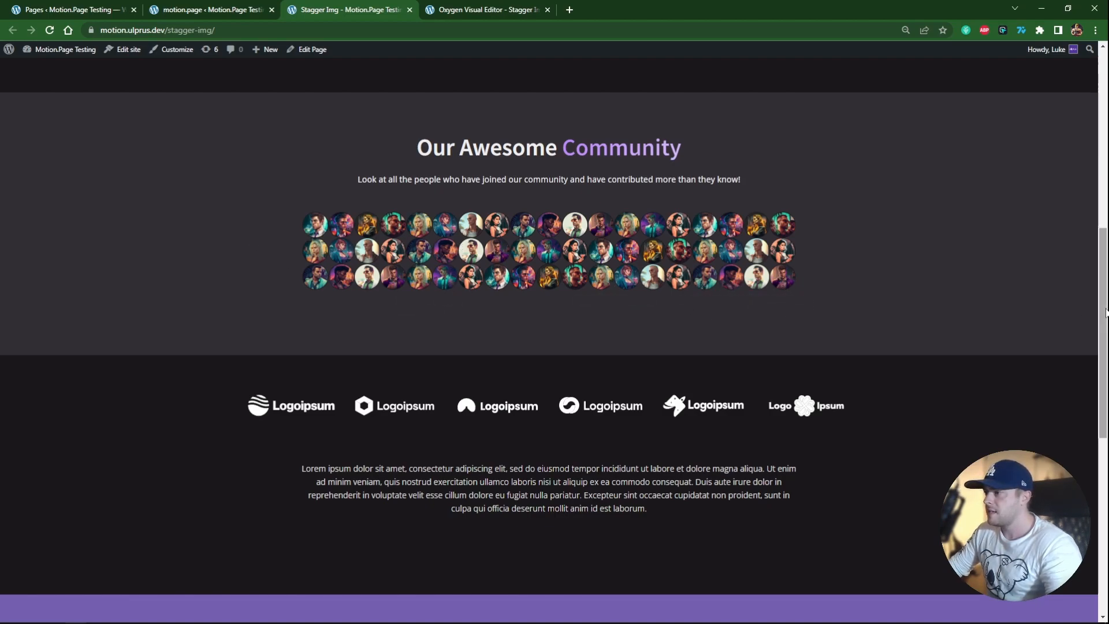
Scroll down past Our Awesome Community and back up to replay the avatar stagger.
scroll("up", 3)
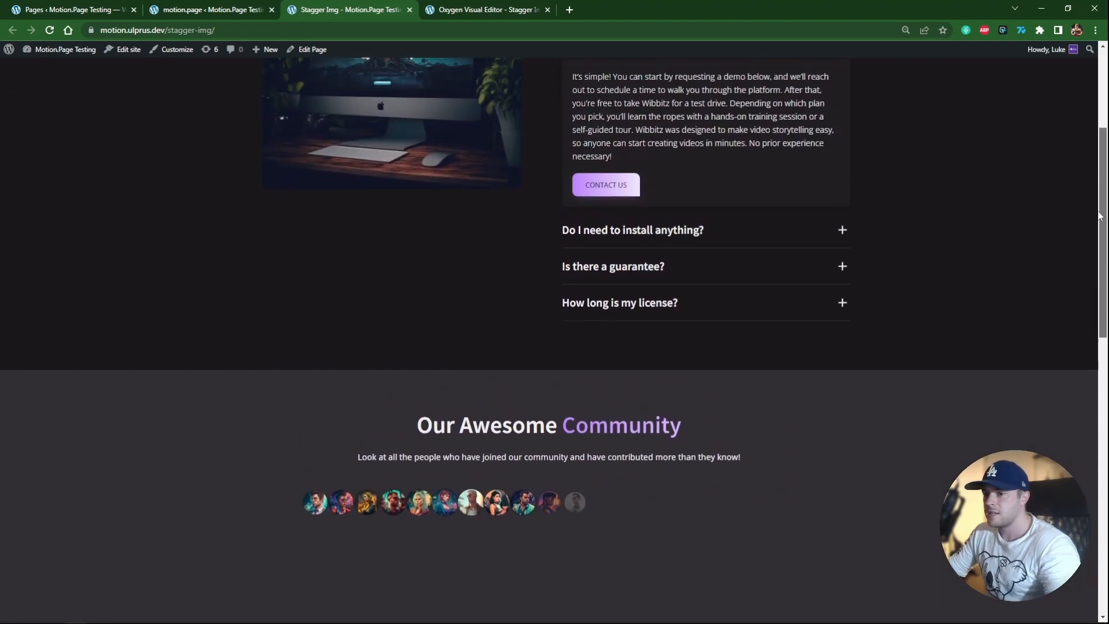
scroll("down", 3)
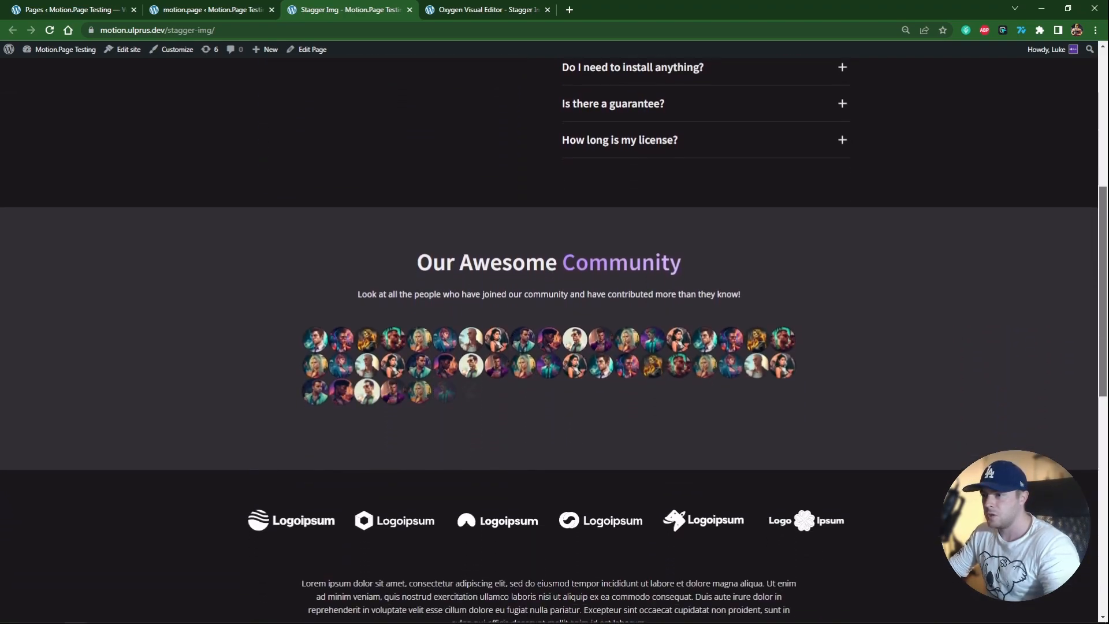
scroll("down", 3)
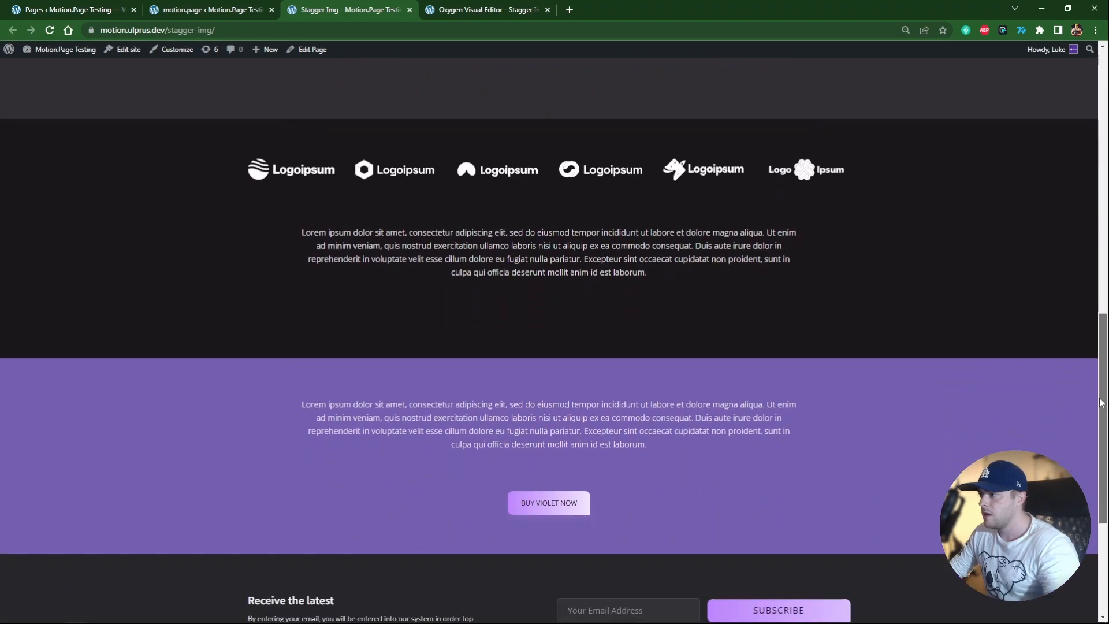
scroll("down", 3)
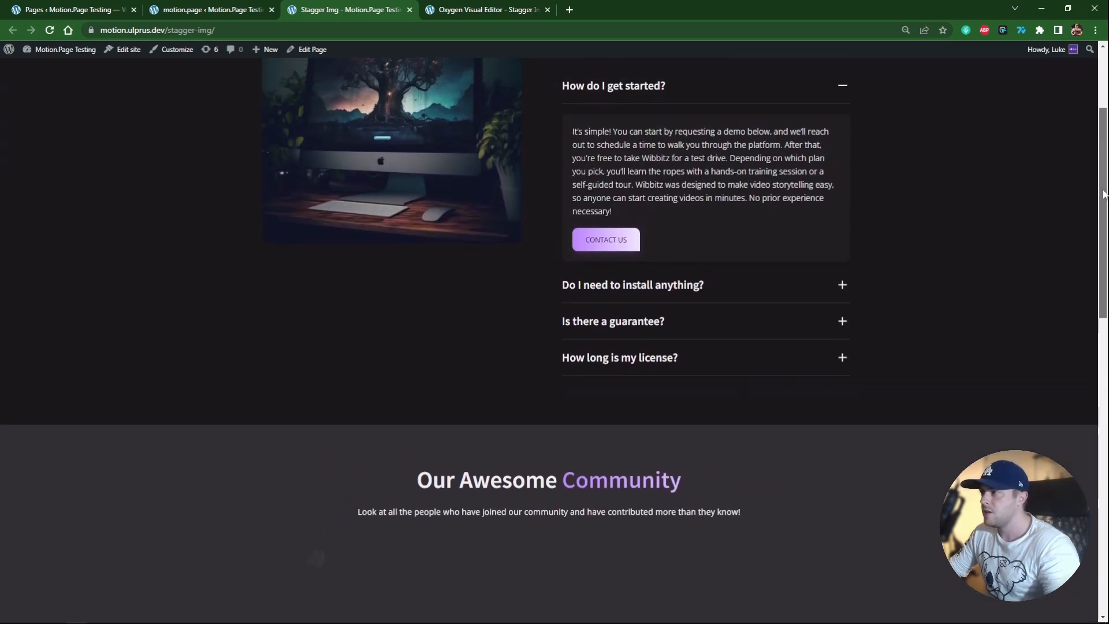
scroll("down", 3)
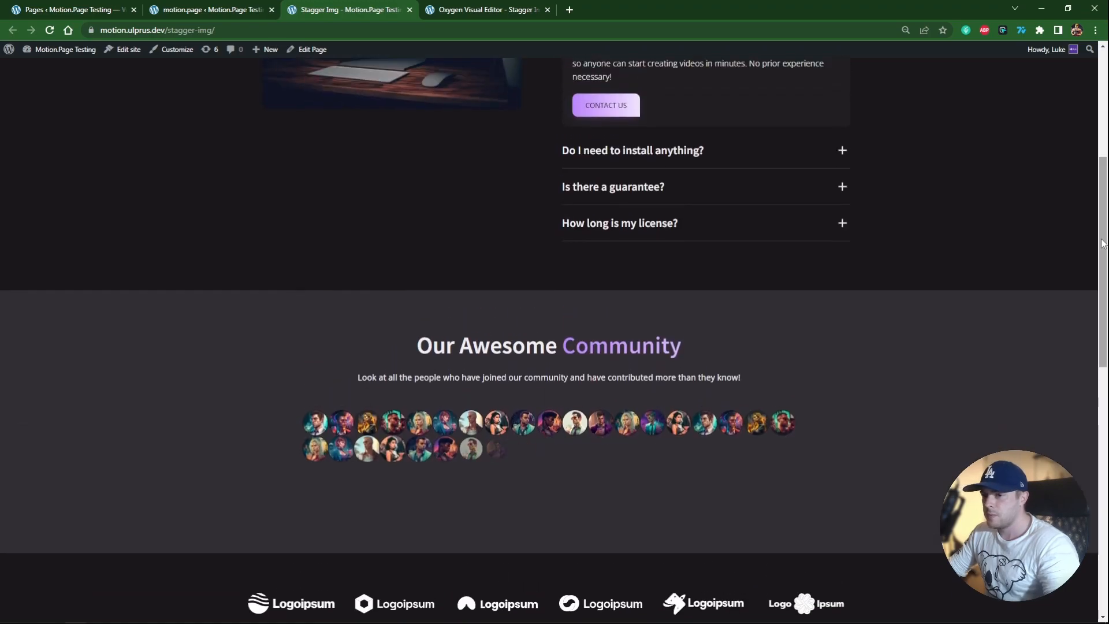
scroll("down", 3)
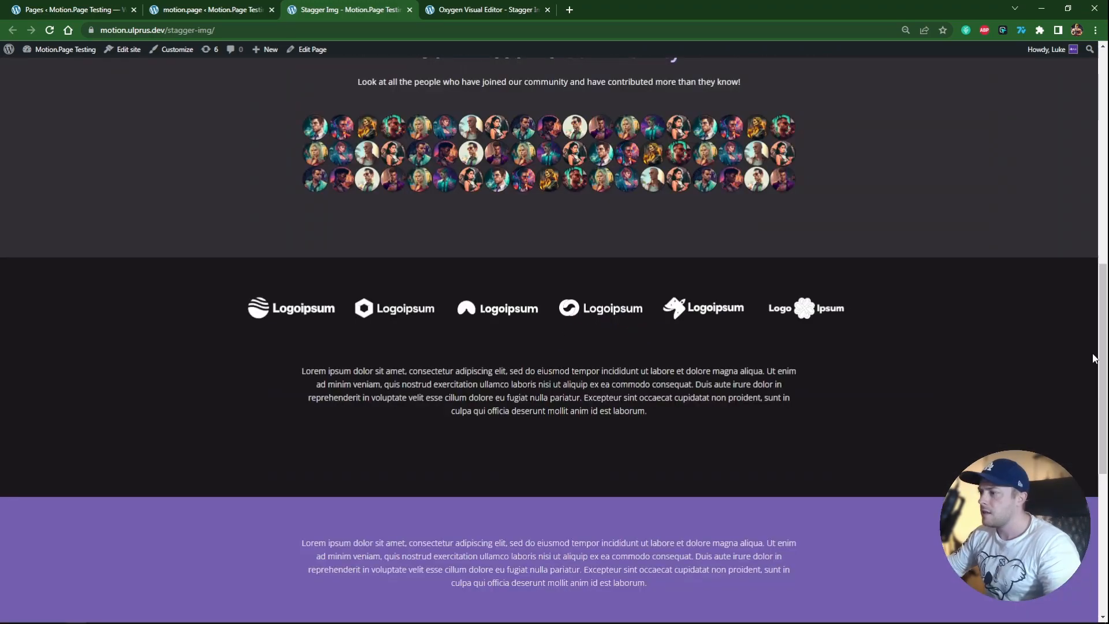
scroll("down", 3)
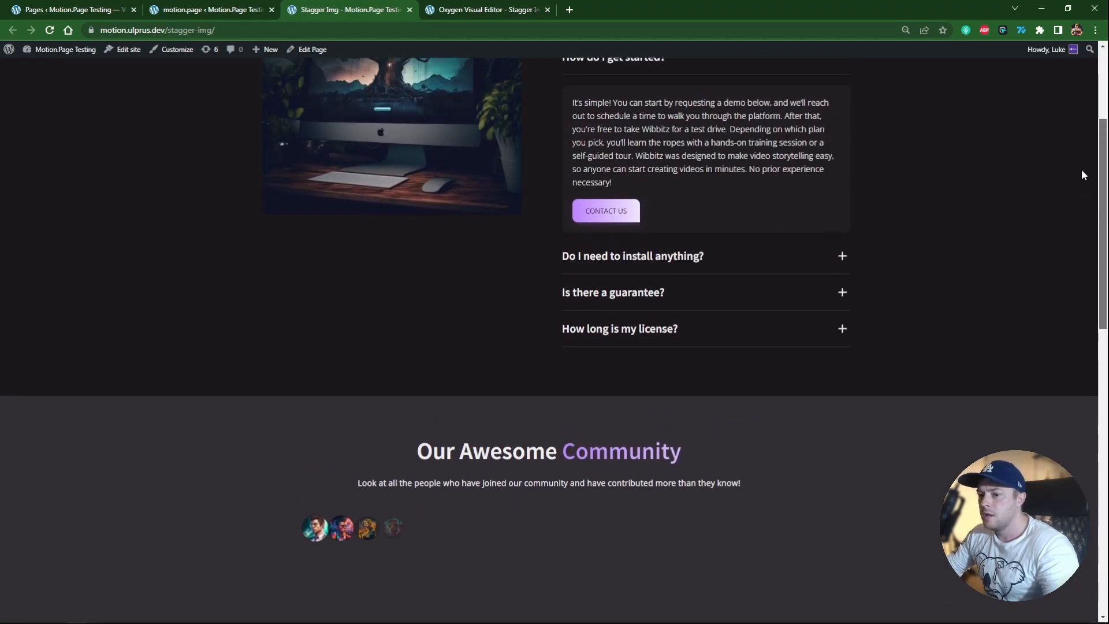
scroll("up", 3)
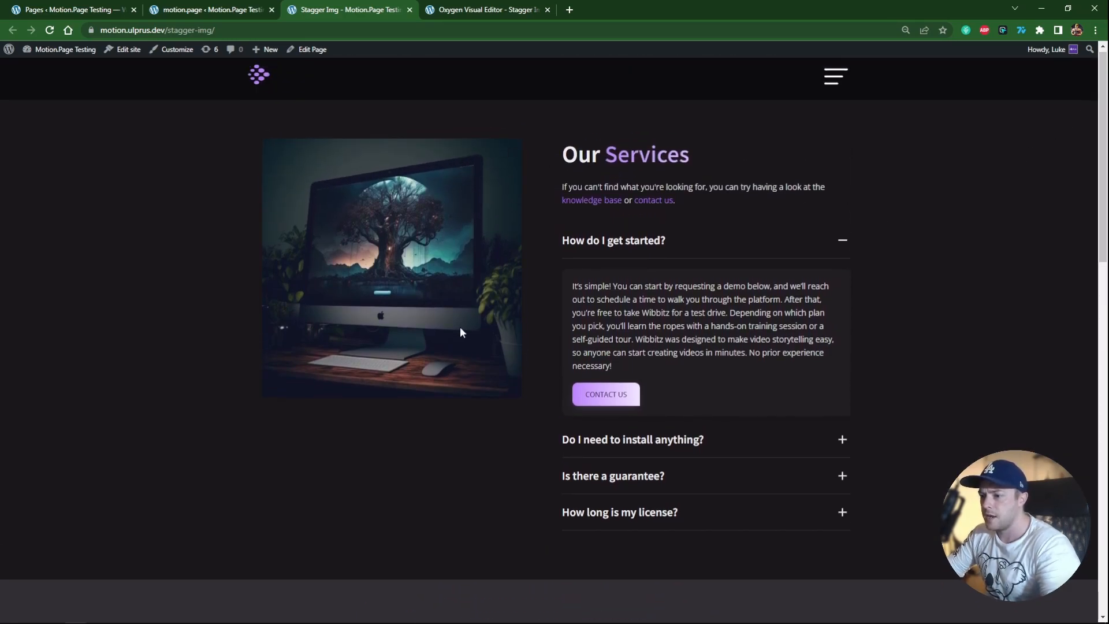
mouse_move(450, 323)
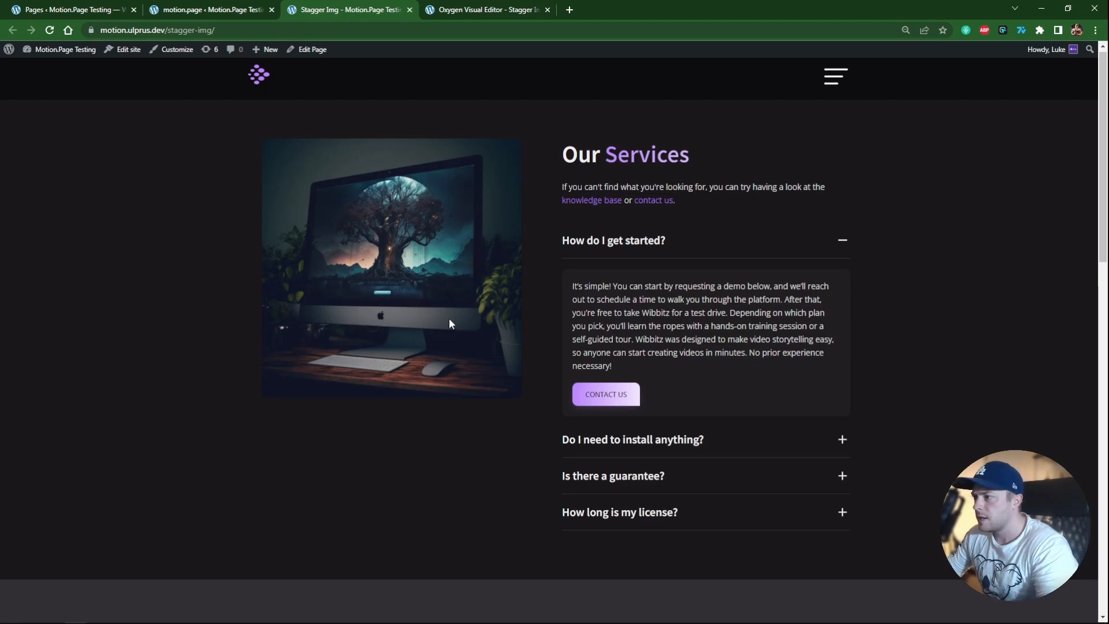